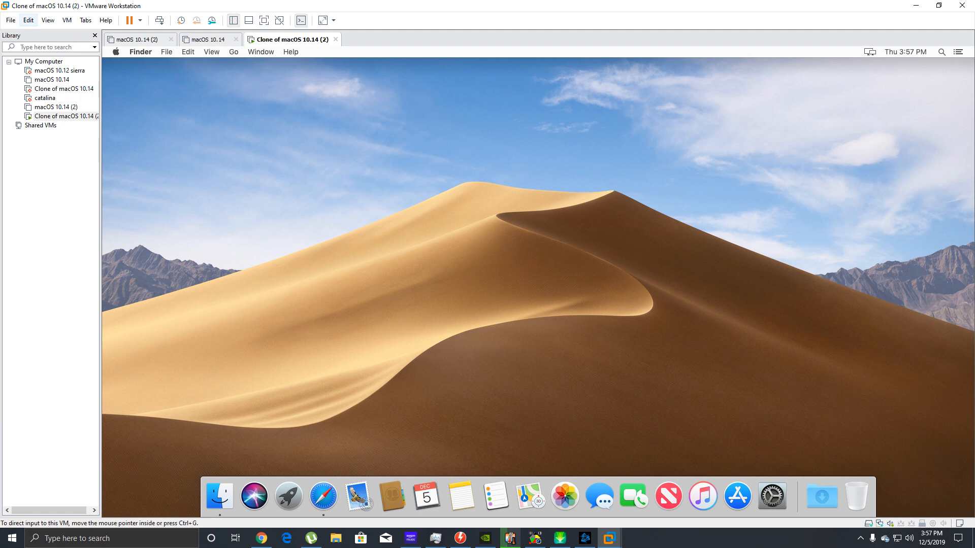
mouse_move(542, 161)
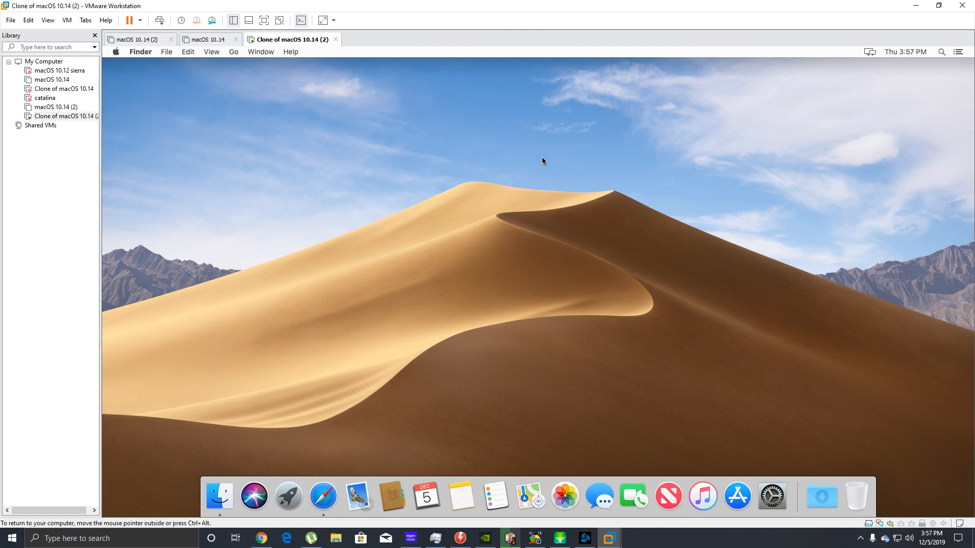
Browse and dismiss the Finder Help menu, returning focus to the desktop
left_click(290, 52)
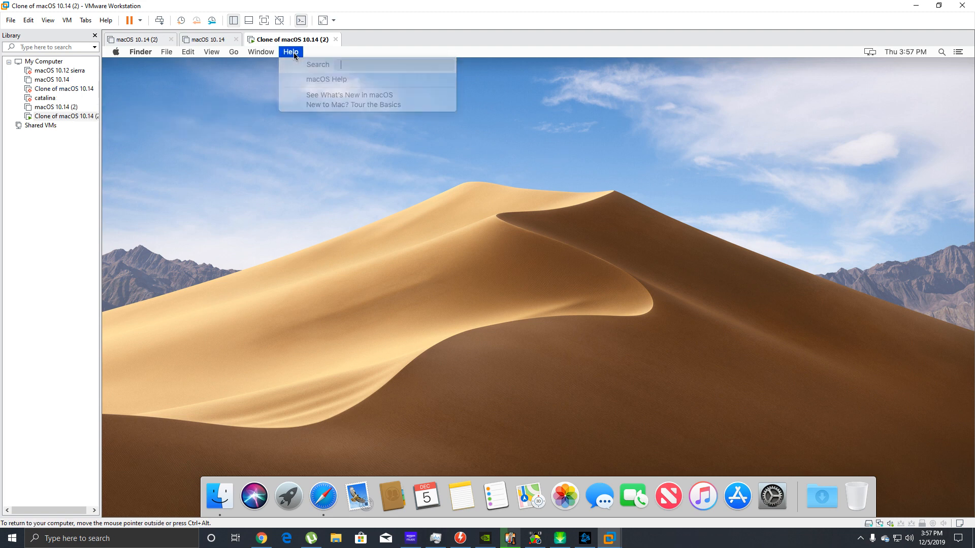
mouse_move(453, 183)
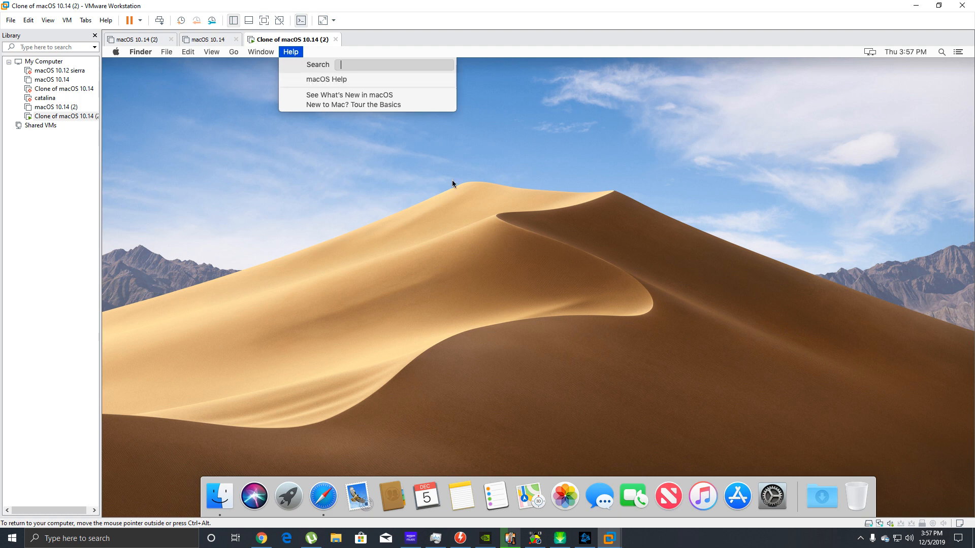
left_click(326, 79)
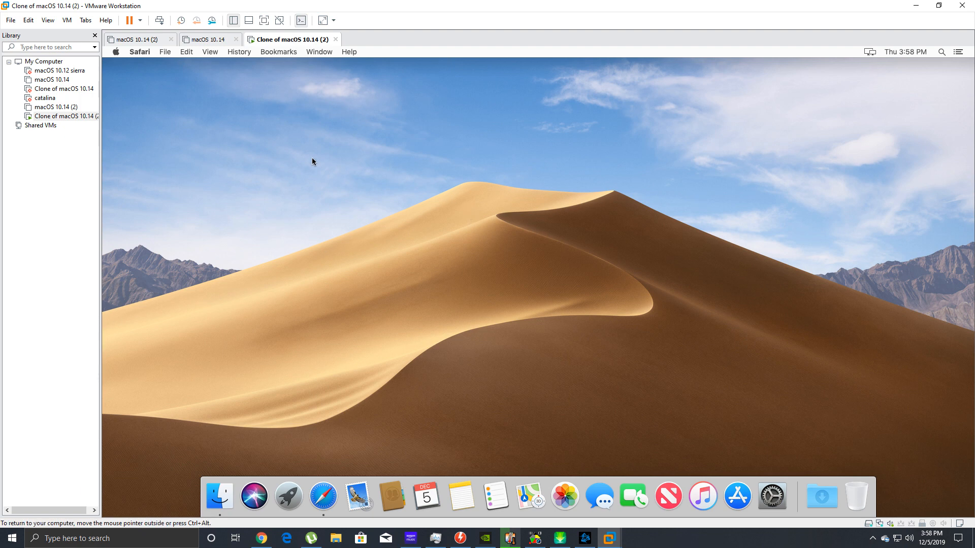
mouse_move(71, 128)
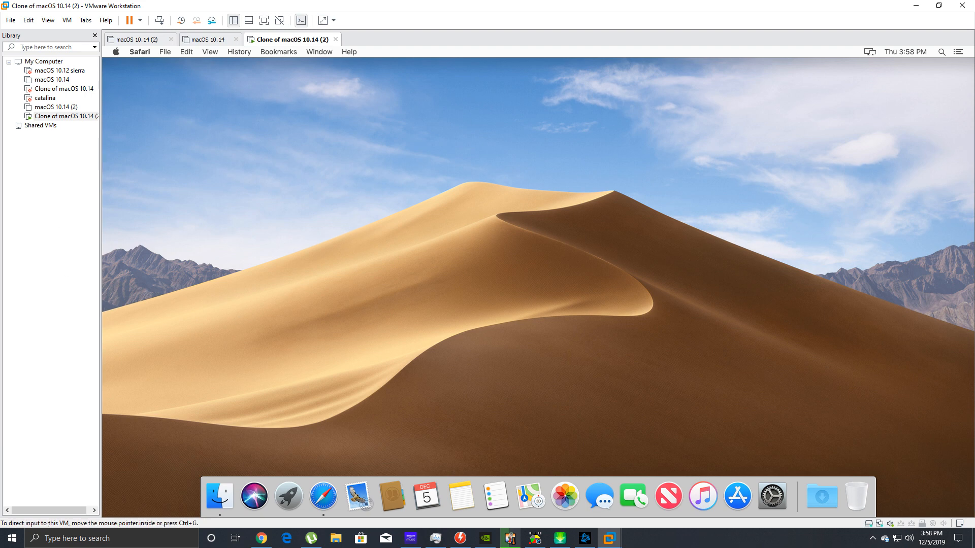
left_click(116, 51)
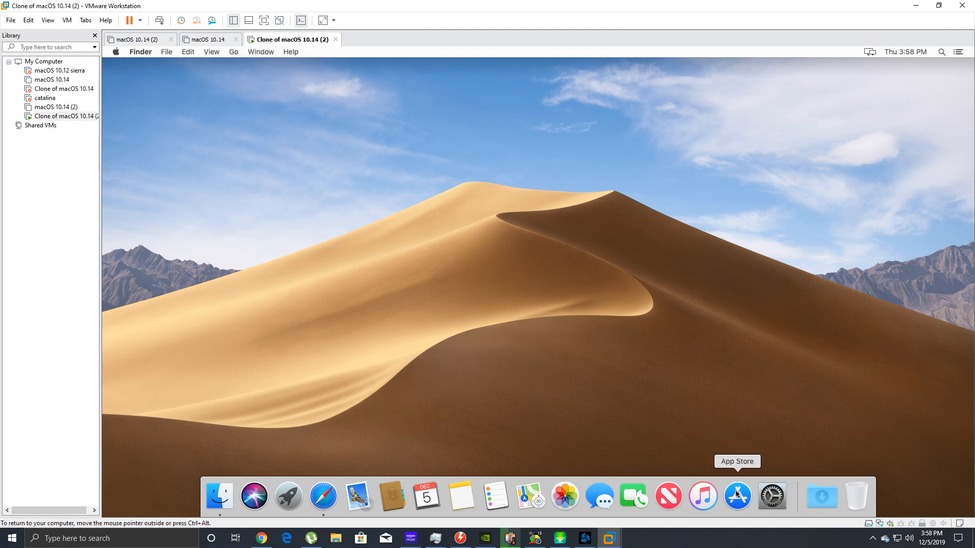
Launch the App Store from the Dock and search for 'catalin'
left_click(737, 496)
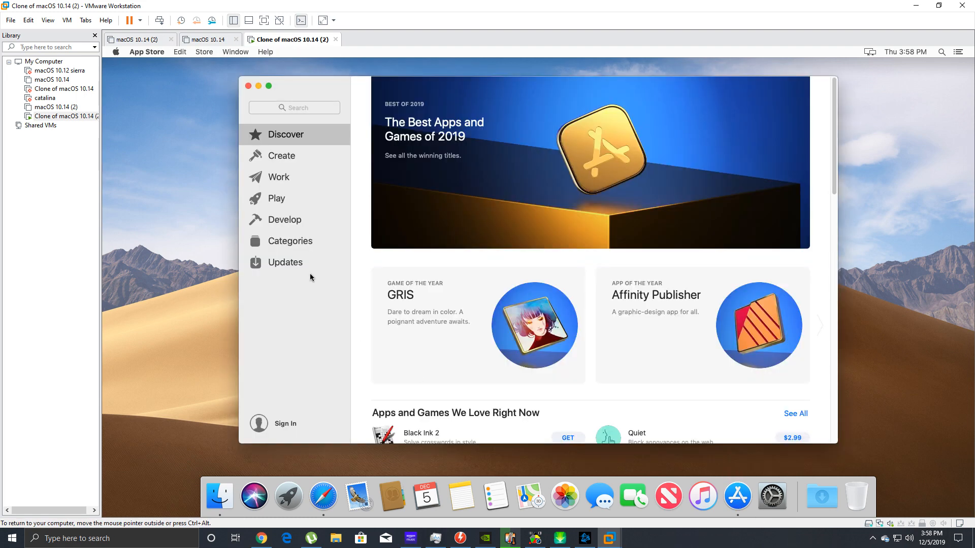
left_click(294, 108)
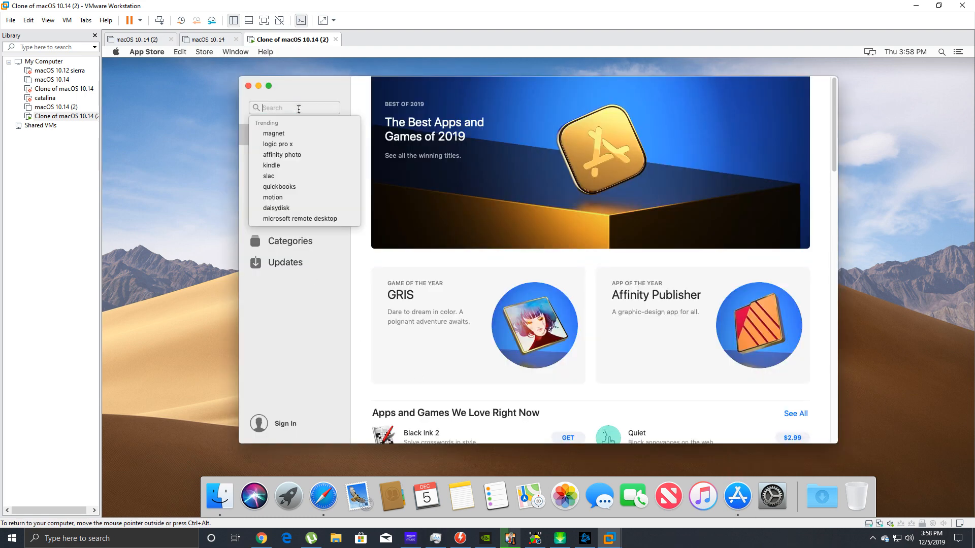
type("catalina")
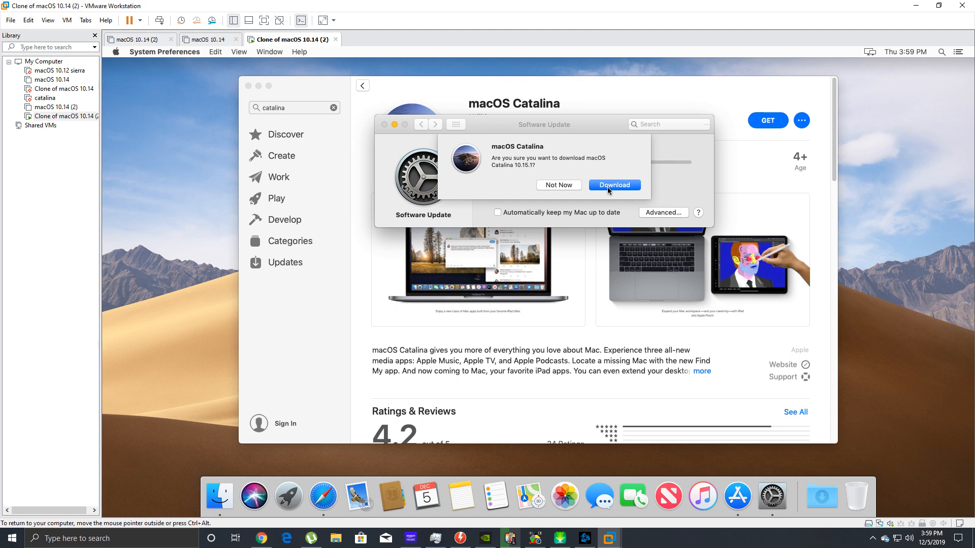
Confirm downloading macOS Catalina 10.15.1 and wait for the download
left_click(613, 185)
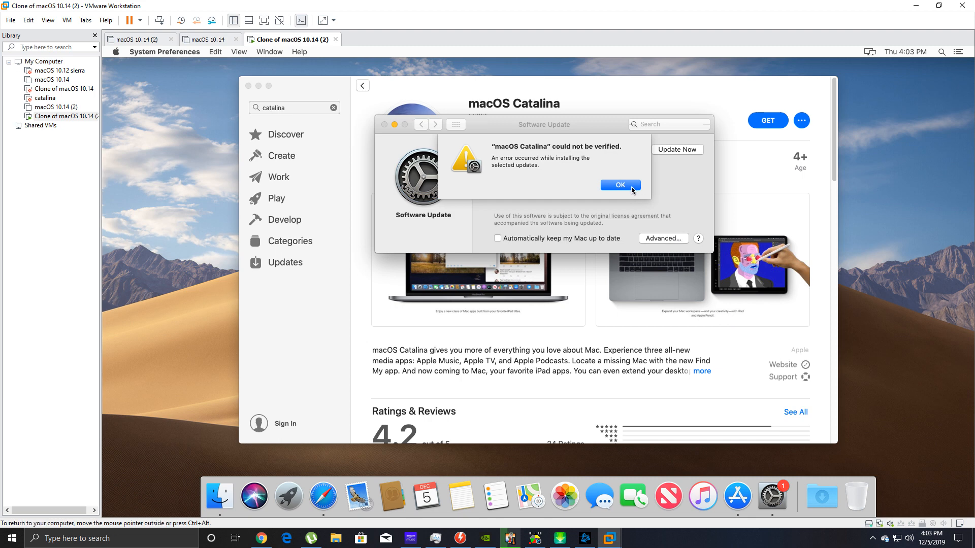
Dismiss the could-not-be-verified error and close the Software Update window
left_click(619, 185)
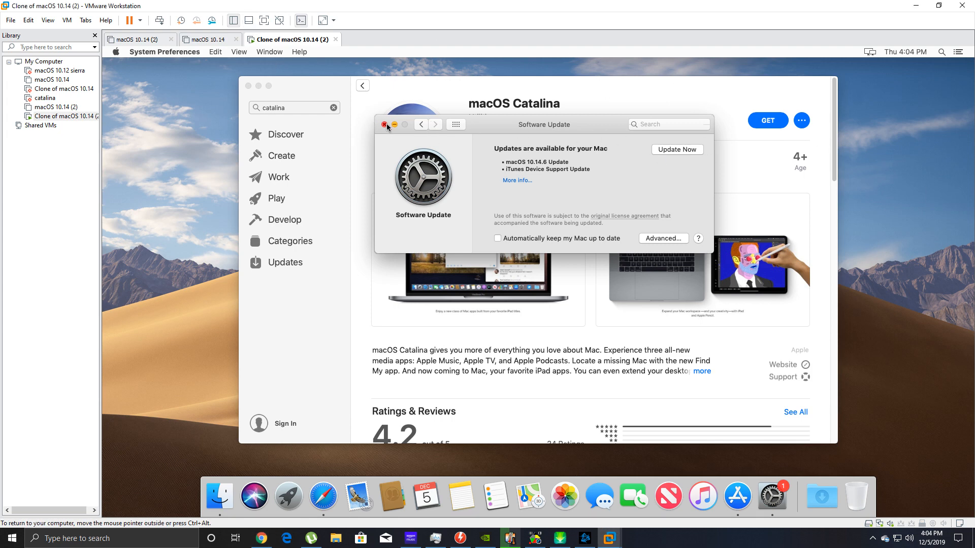
left_click(386, 124)
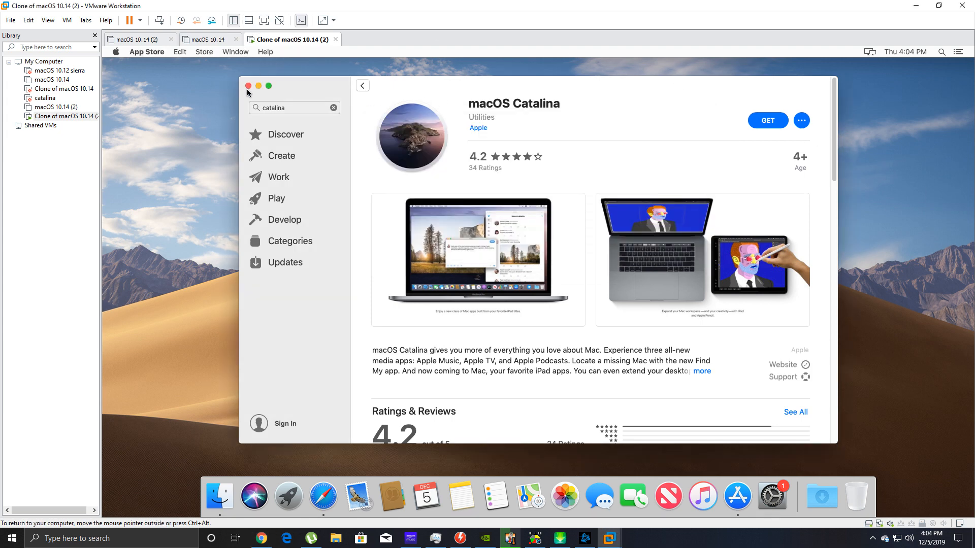
Close the App Store and open Date & Time preferences from the menu bar clock
left_click(905, 51)
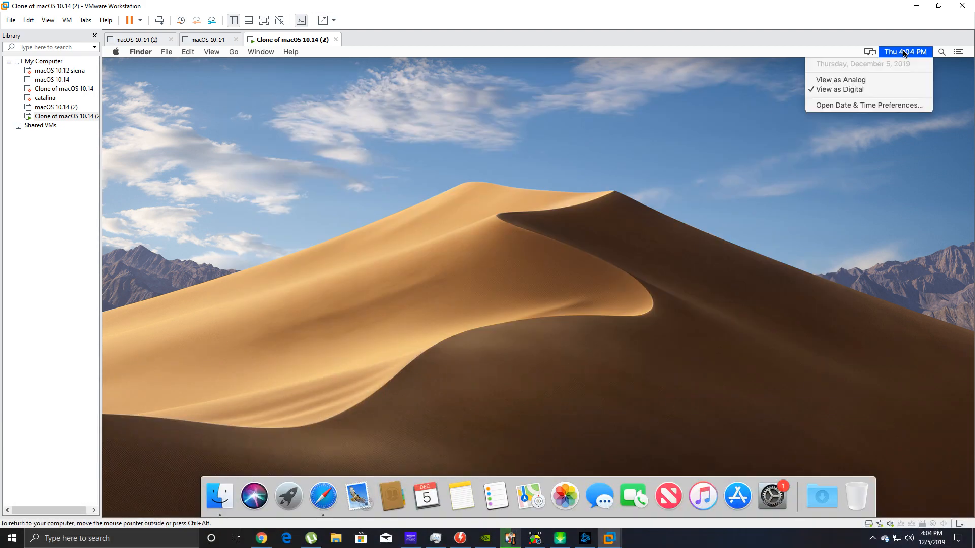
left_click(869, 105)
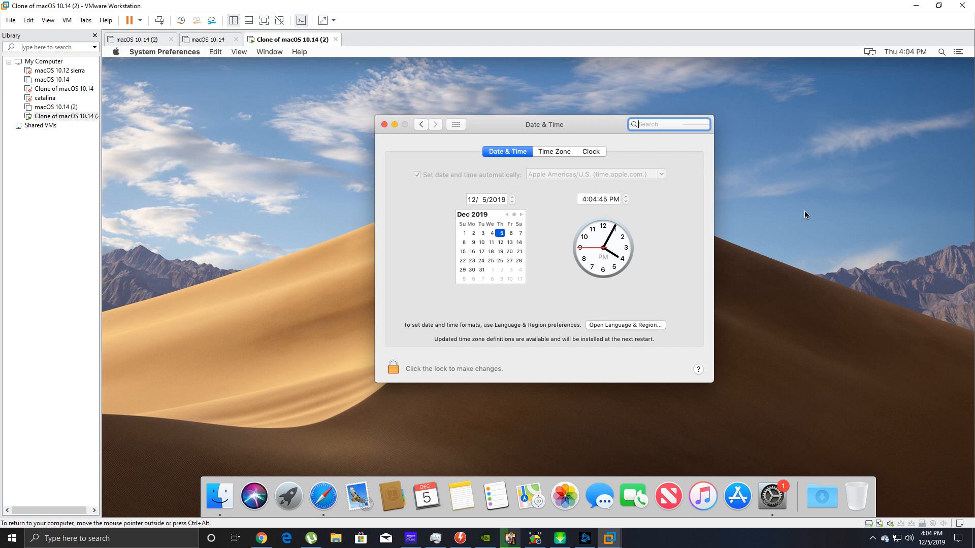
mouse_move(769, 256)
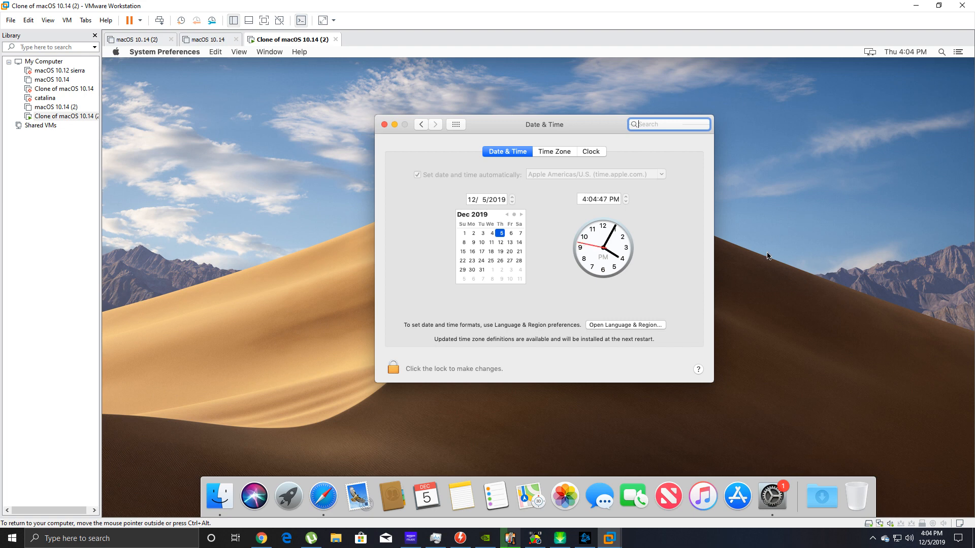
Unlock Date & Time with the password, turn off automatic date and time, and relock
left_click(393, 368)
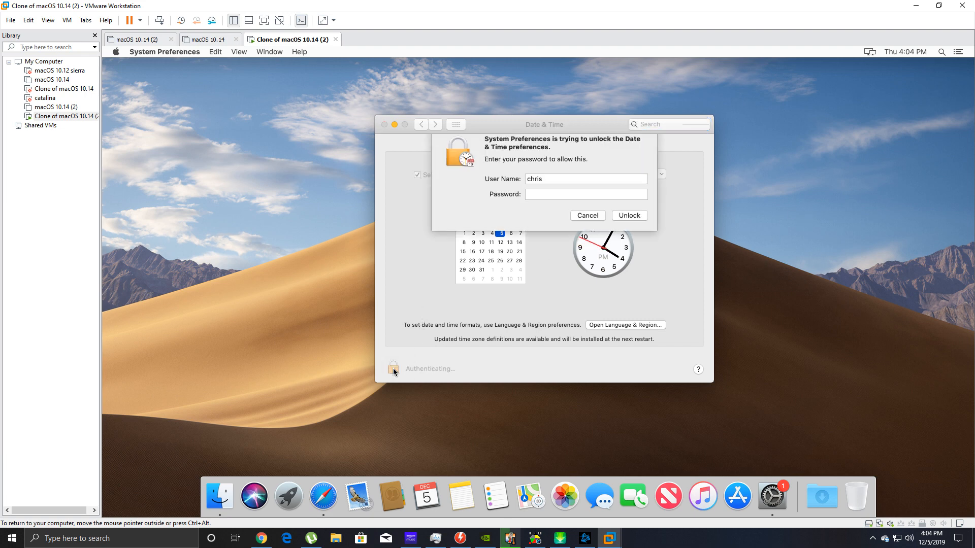
type("•••")
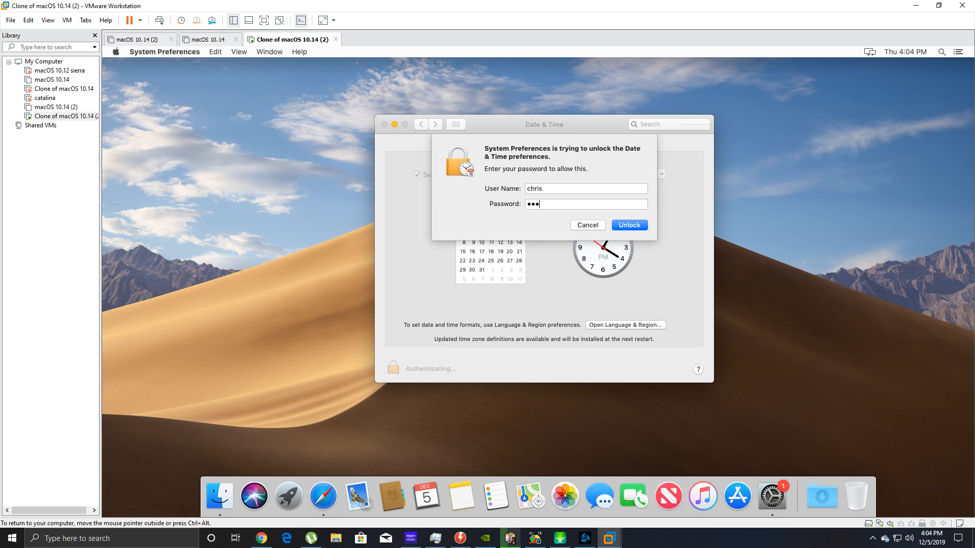
left_click(629, 225)
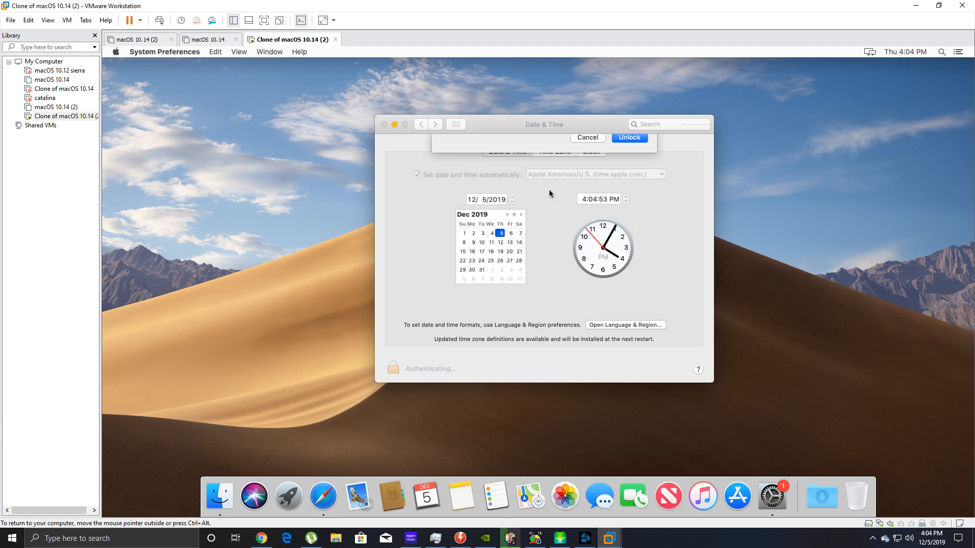
left_click(418, 175)
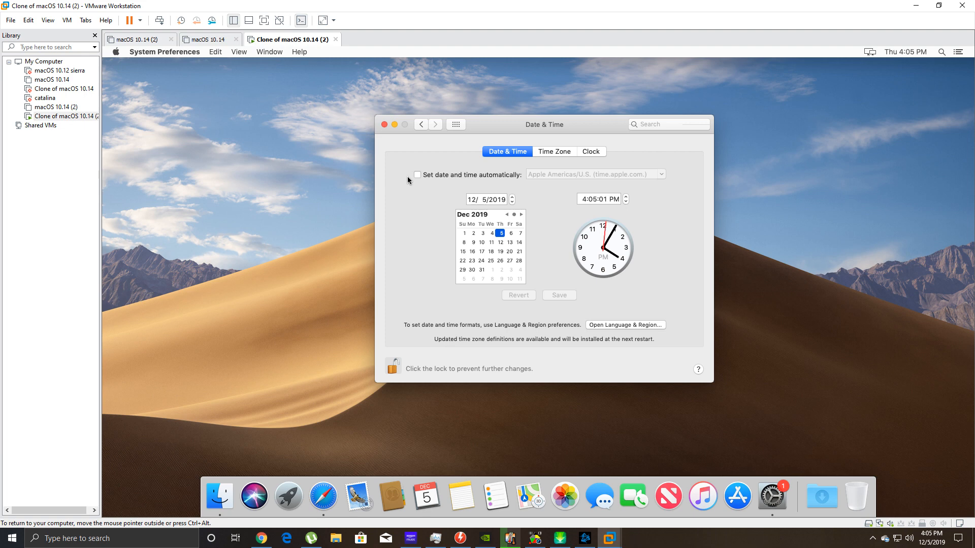
left_click(392, 366)
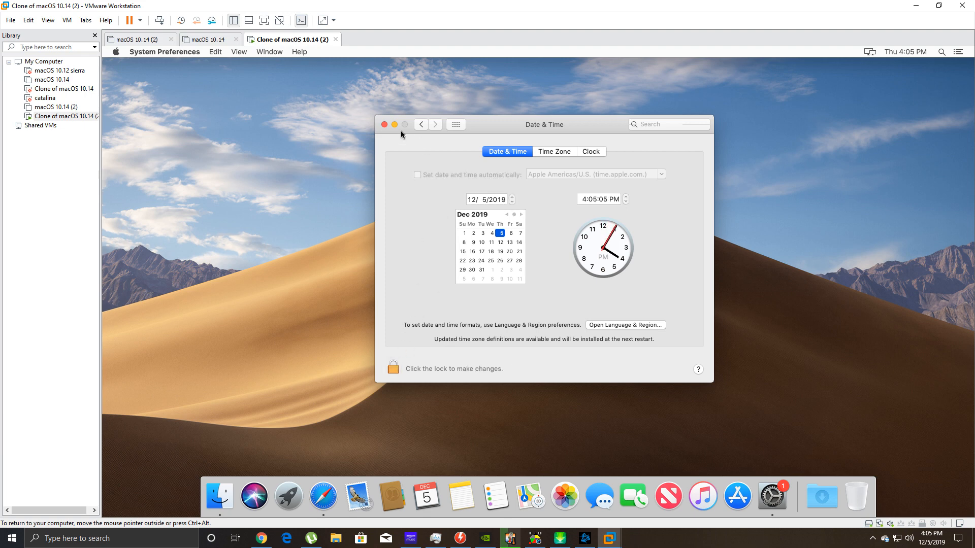
Close Date & Time preferences and restart the virtual Mac from the Apple menu
left_click(115, 51)
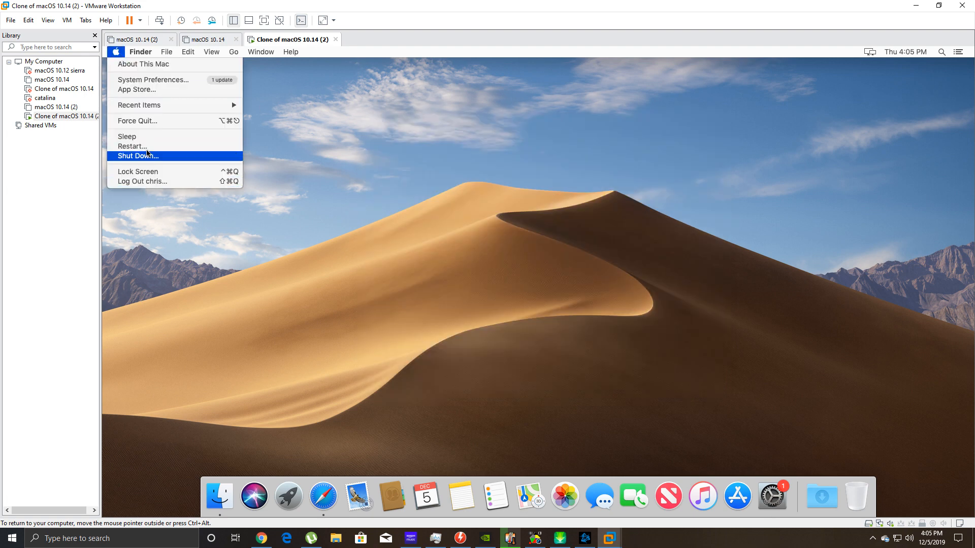
left_click(131, 146)
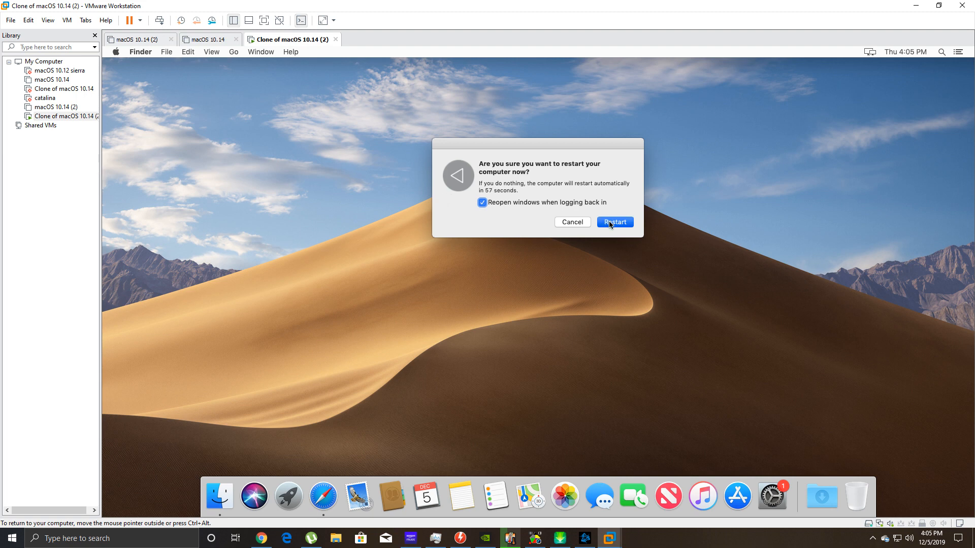
left_click(613, 223)
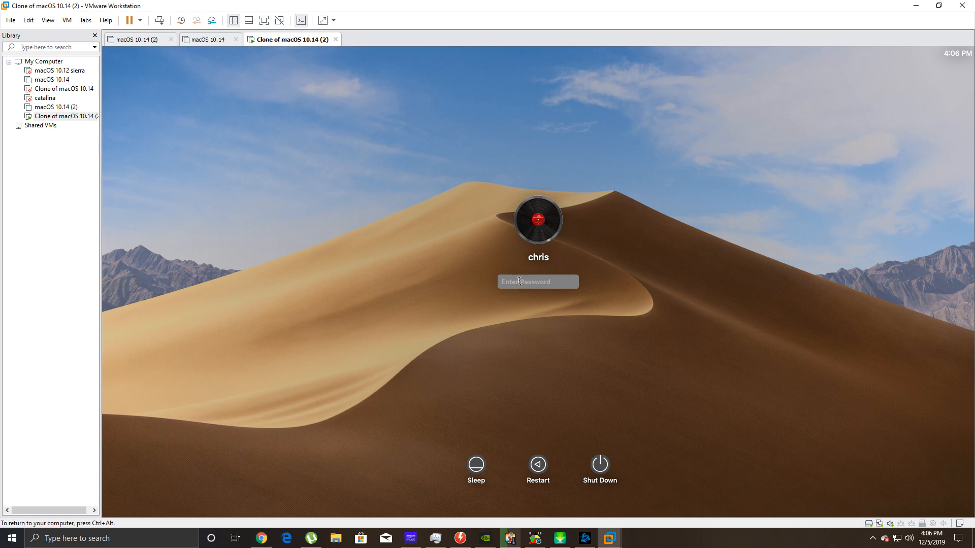
Log back in with the password and launch the App Store from the Dock
type("password")
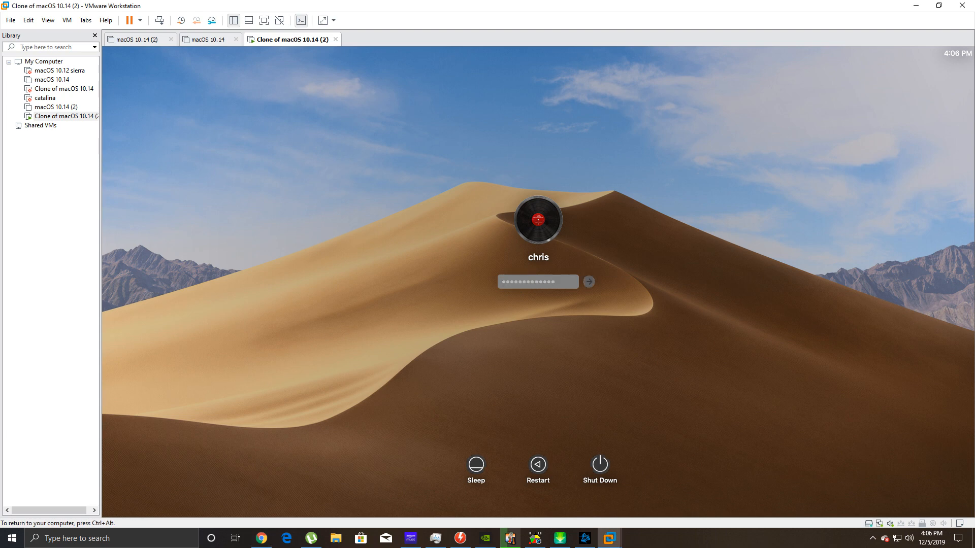
mouse_move(694, 255)
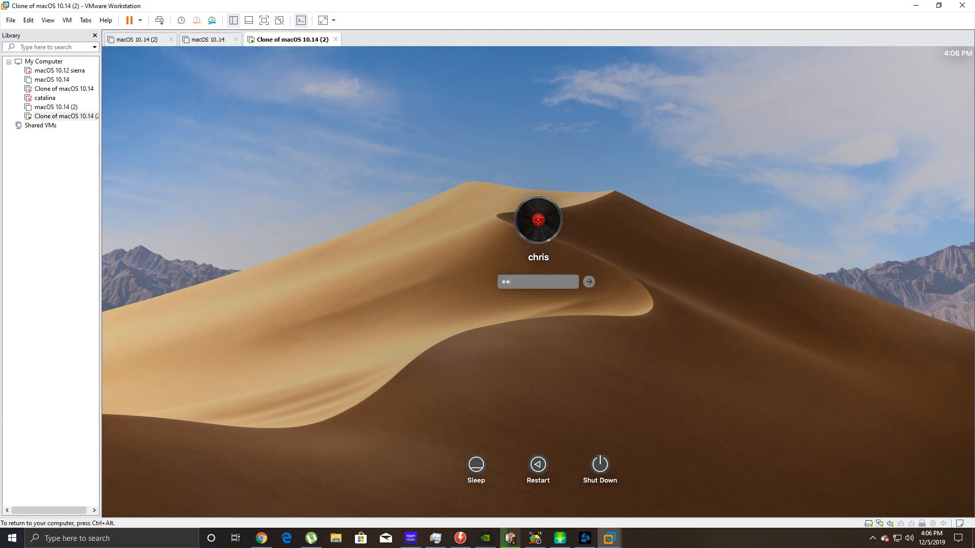
left_click(588, 282)
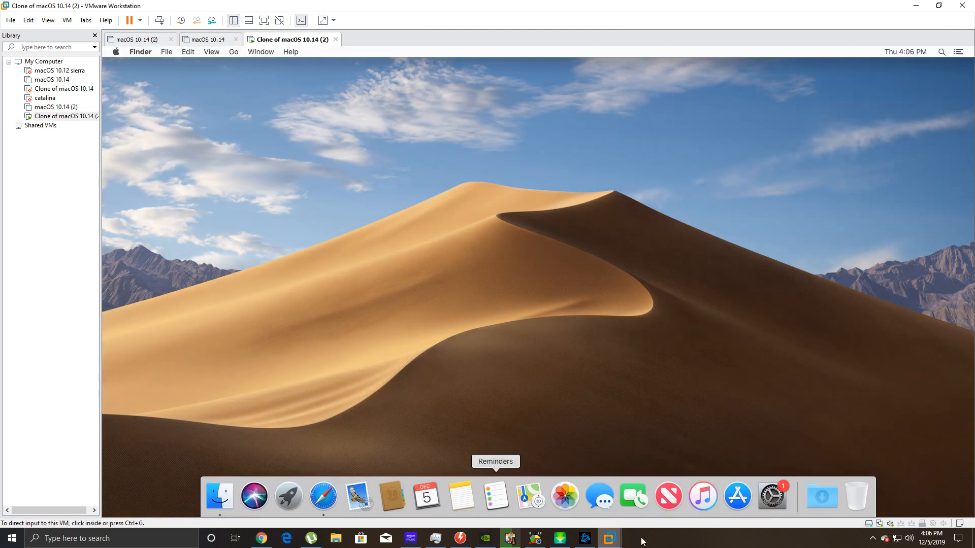
mouse_move(737, 497)
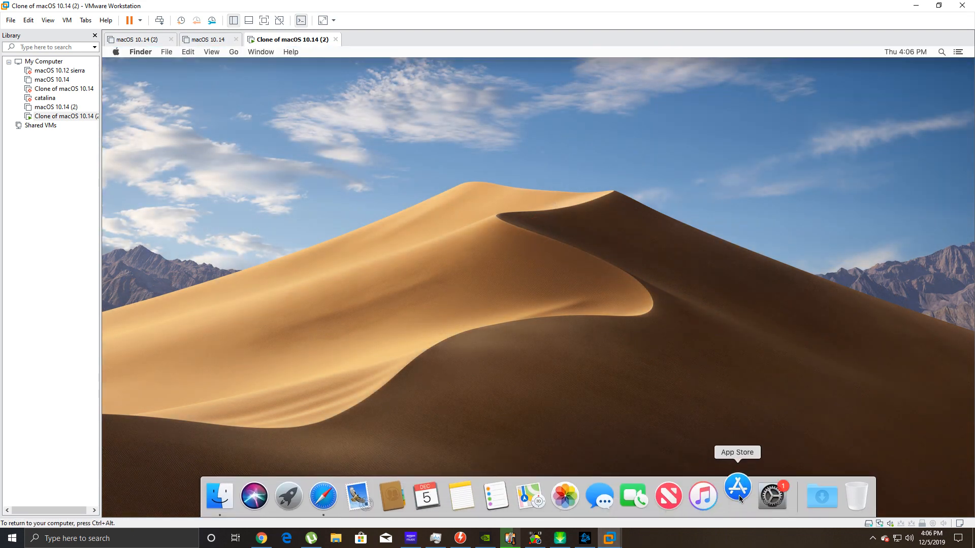
left_click(737, 497)
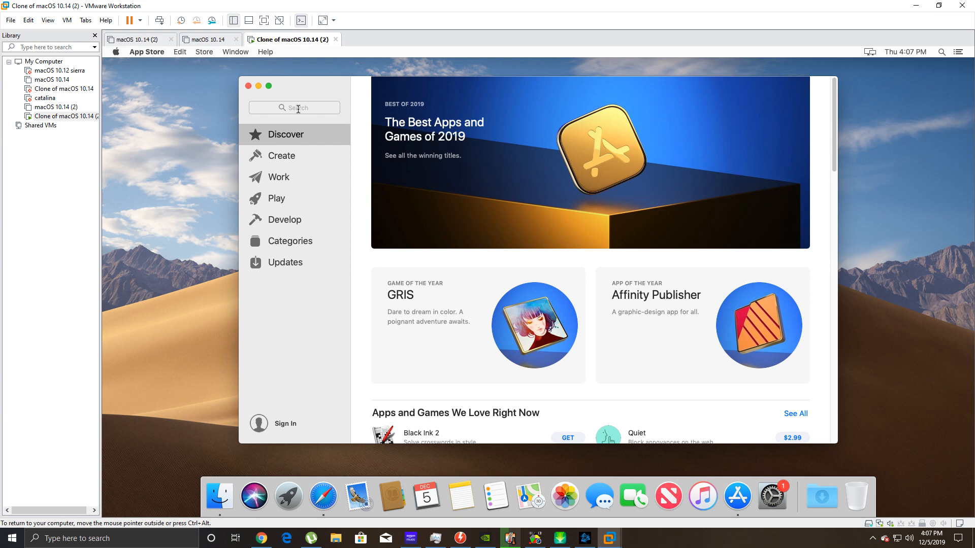
Search for 'catalin', open macOS Catalina and confirm the 10.15.1 download
type("catalina")
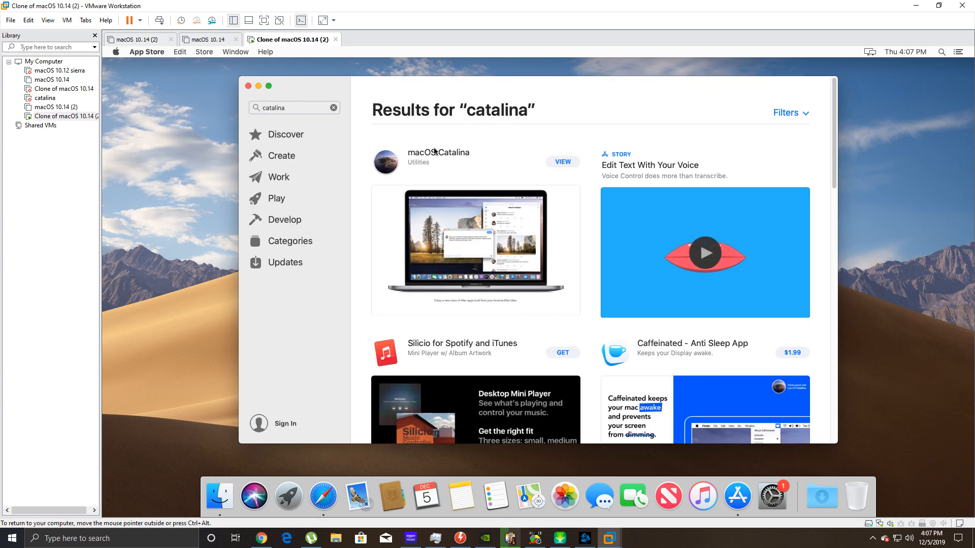
left_click(439, 152)
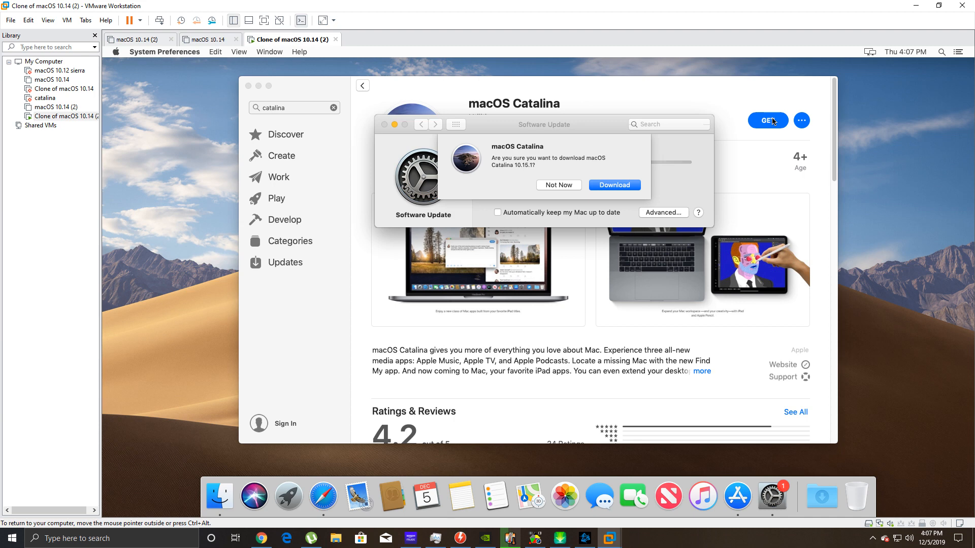
left_click(614, 185)
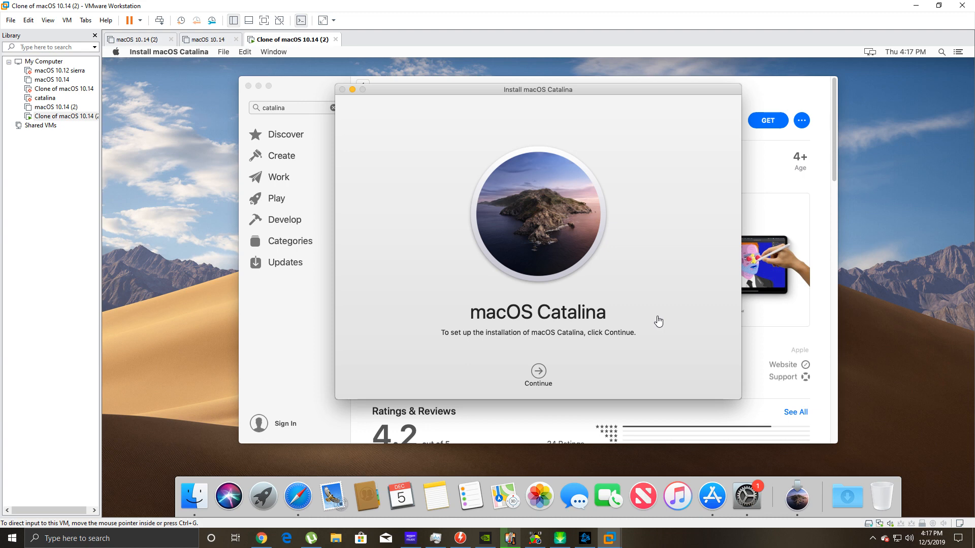
mouse_move(717, 247)
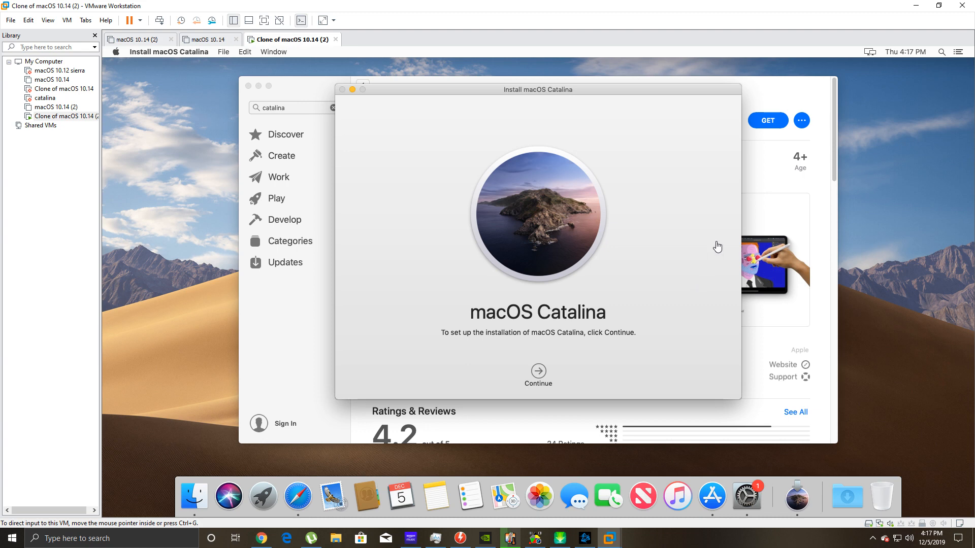
mouse_move(711, 250)
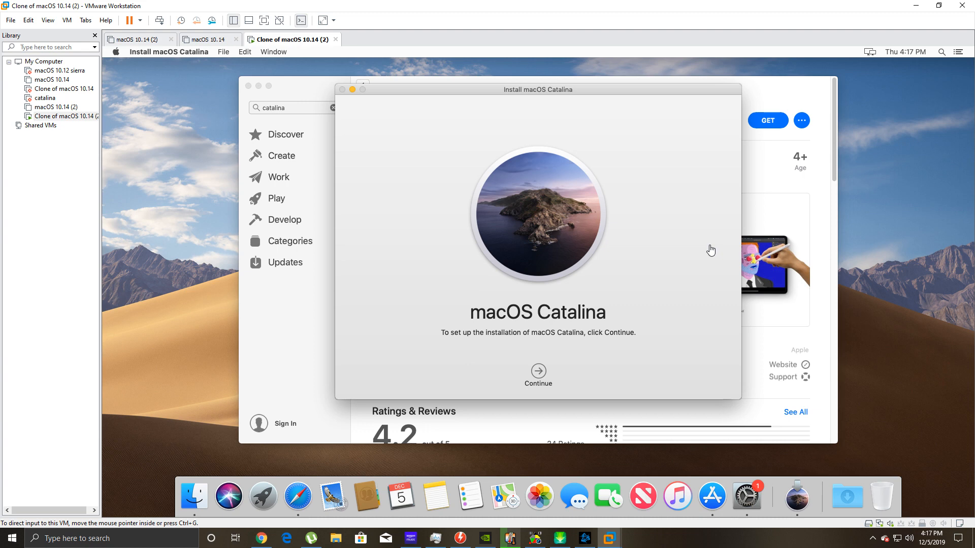
mouse_move(711, 236)
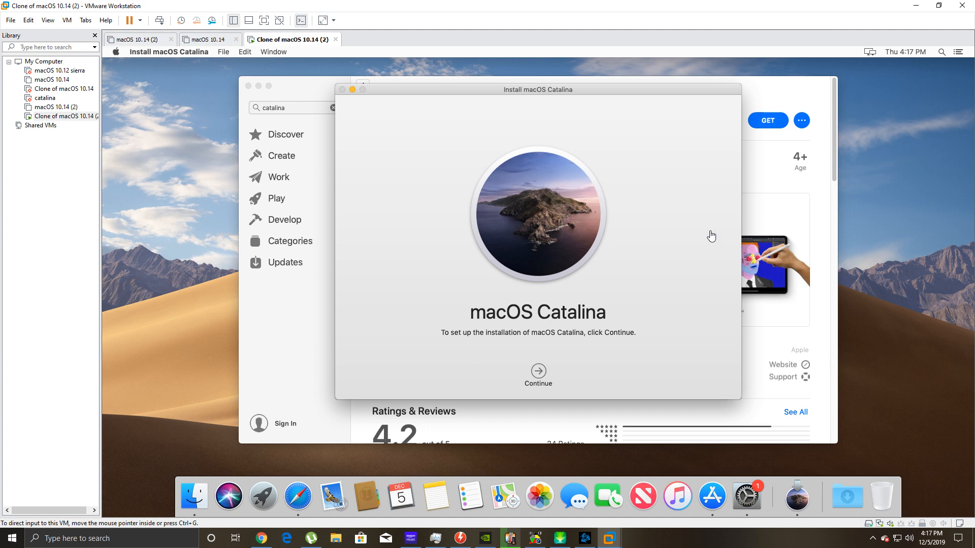
mouse_move(558, 333)
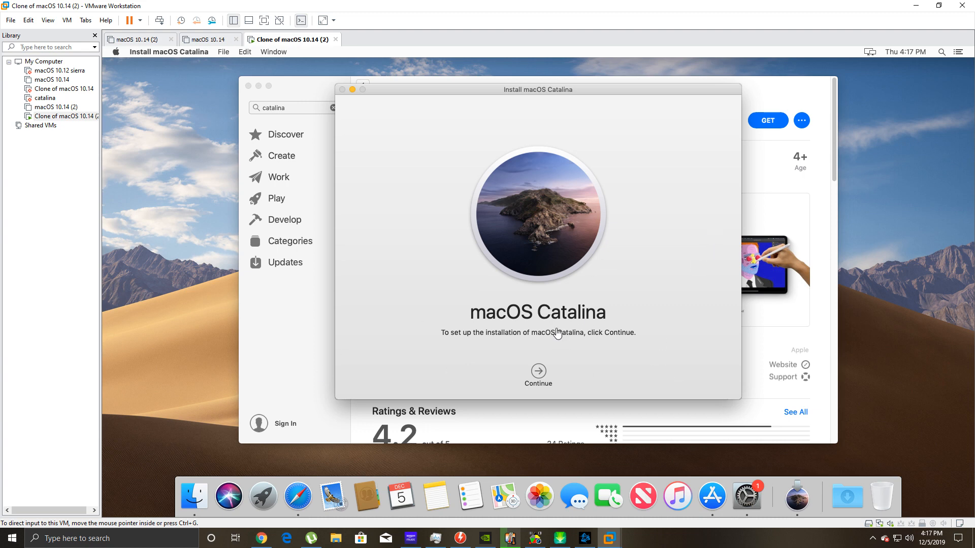
mouse_move(560, 372)
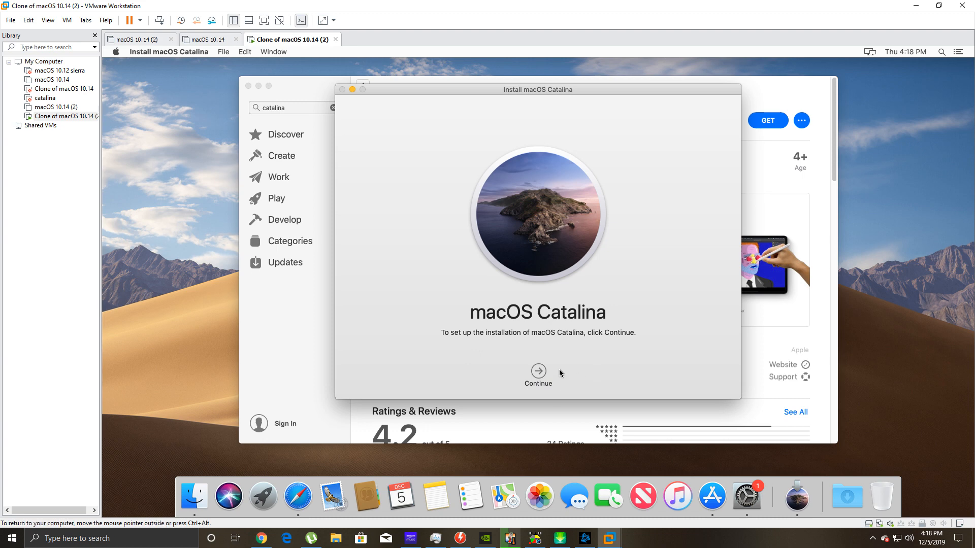
Continue past welcome, agree to the license and install onto the Mojave 10.14.3 disk
left_click(538, 371)
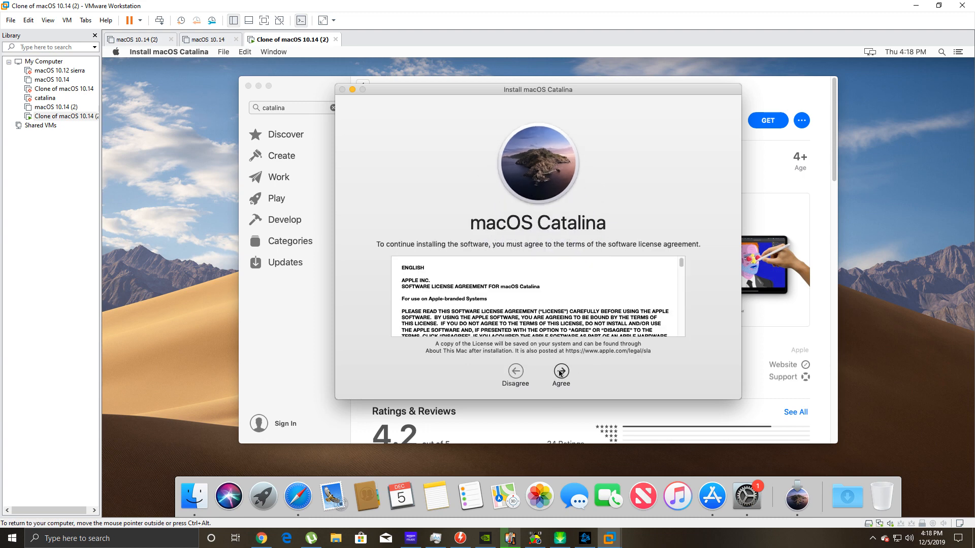
left_click(561, 371)
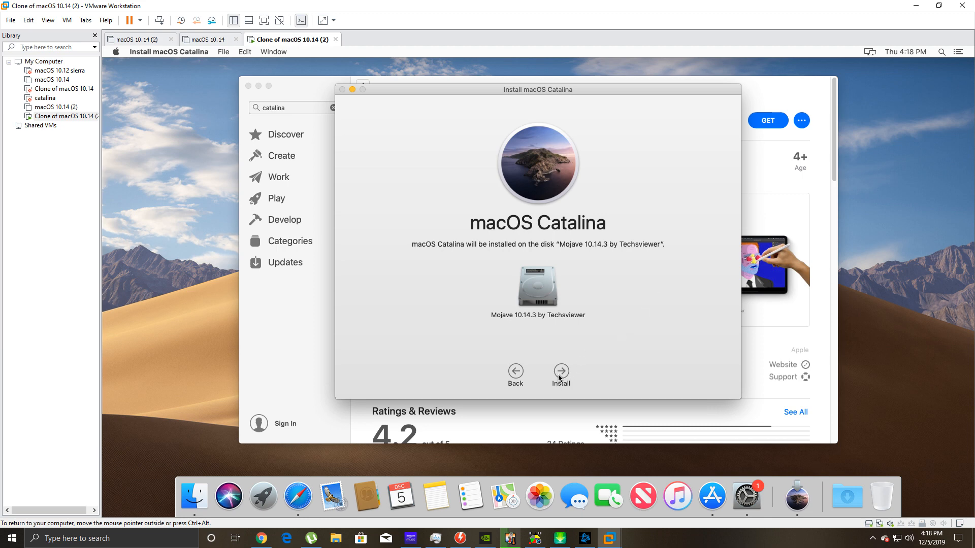
left_click(561, 374)
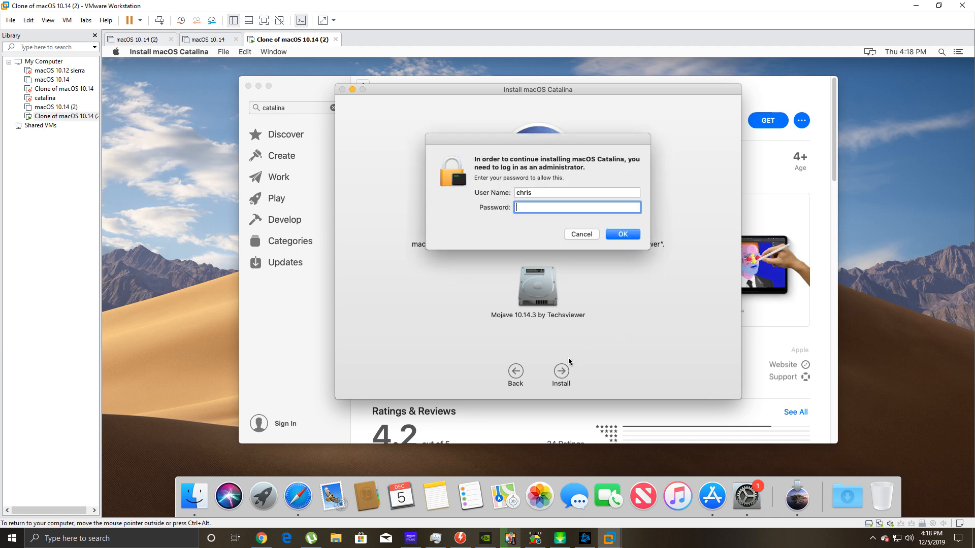
Enter the administrator password to begin the Catalina installation
type("password")
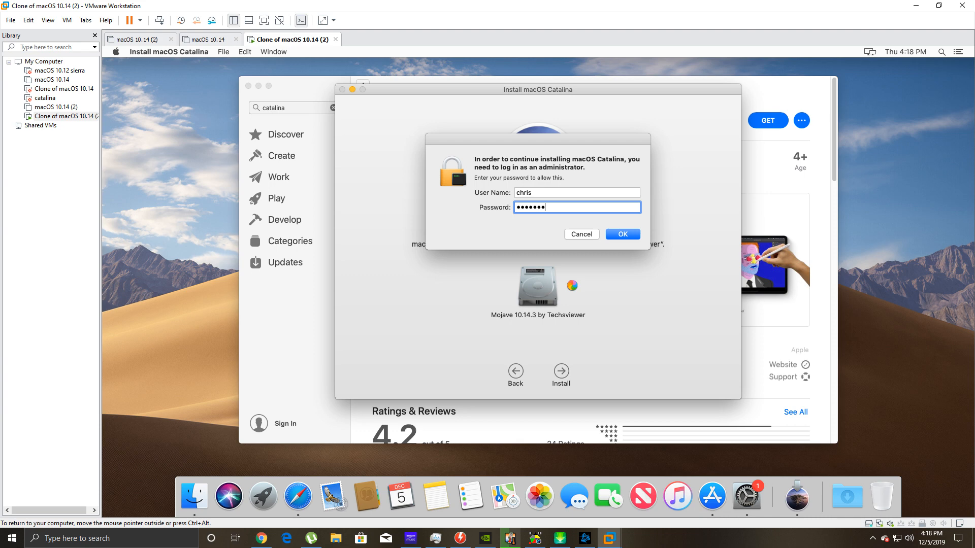
type("••••••")
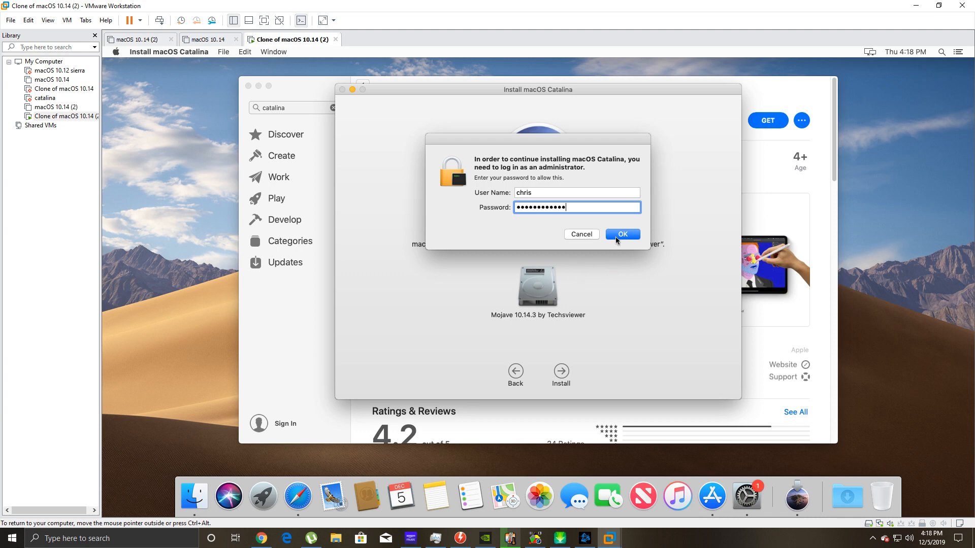
left_click(623, 235)
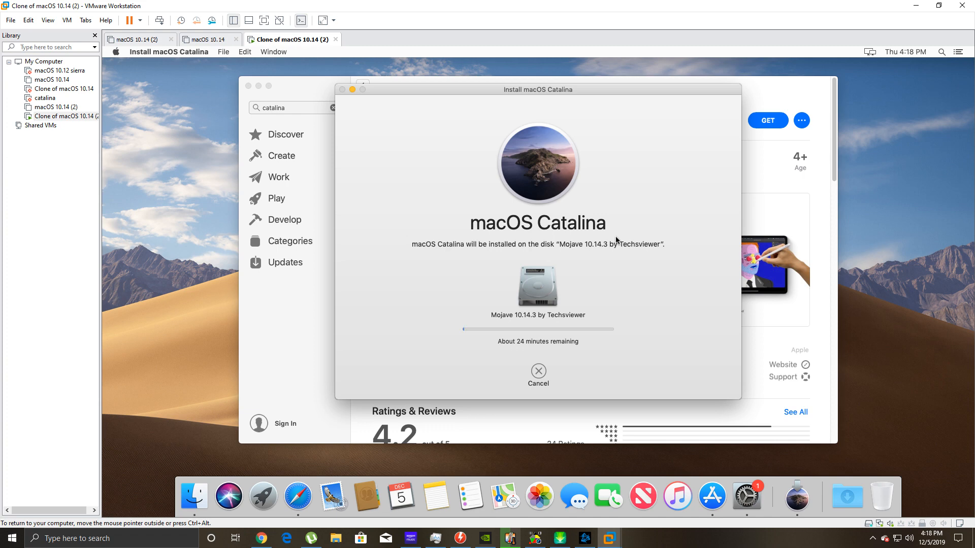
mouse_move(924, 23)
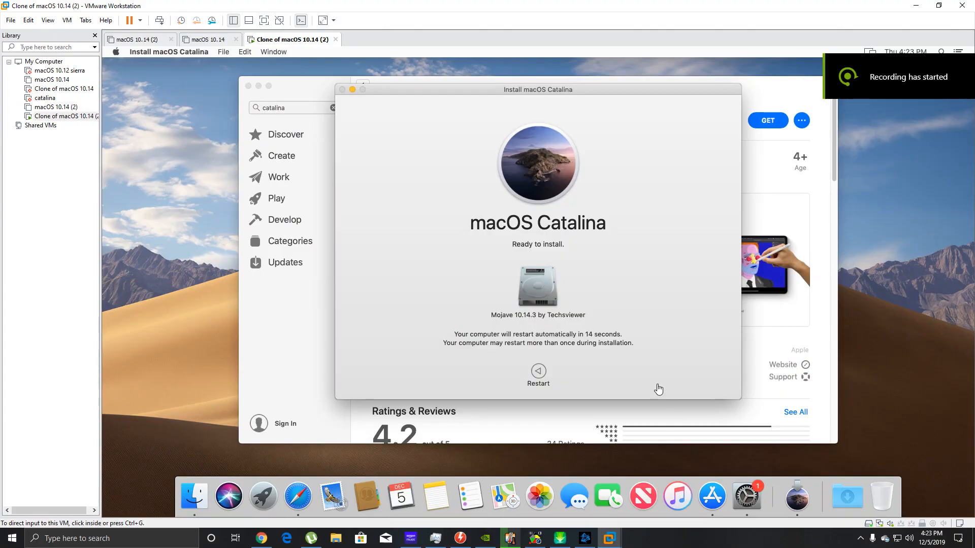
mouse_move(683, 346)
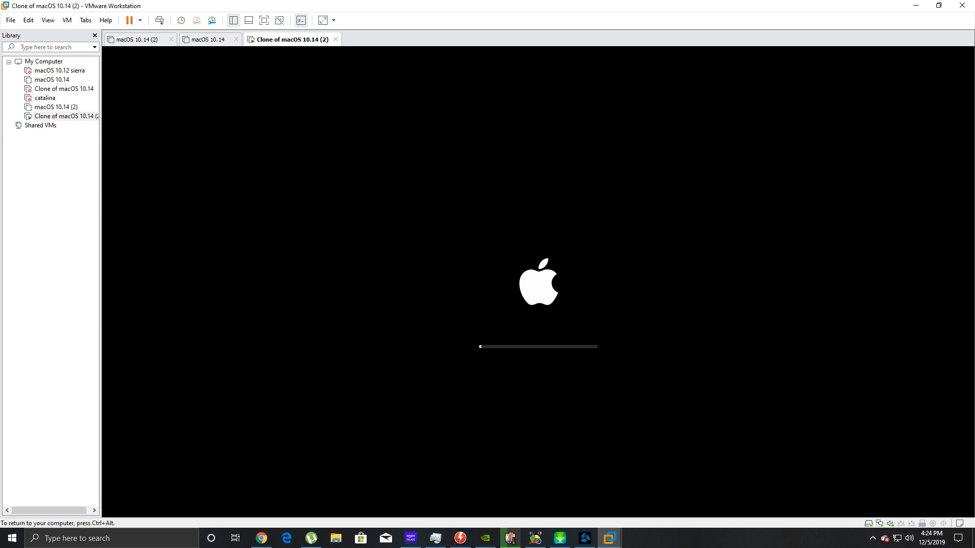
mouse_move(170, 477)
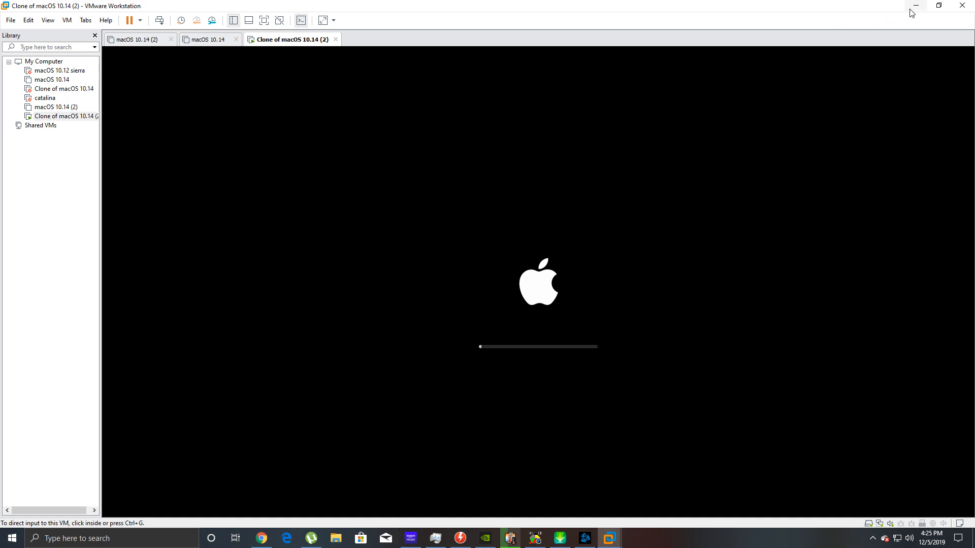
mouse_move(915, 6)
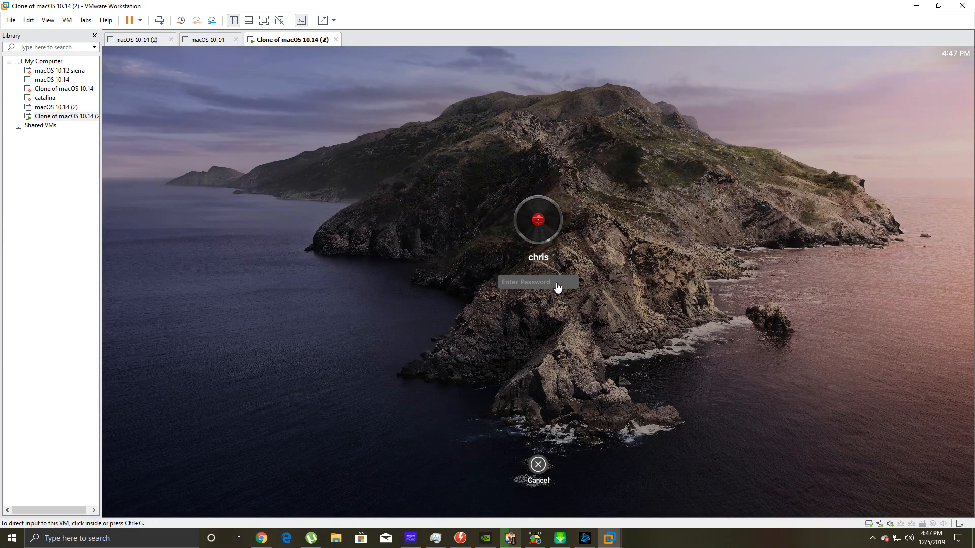
Log in to Catalina, continue past Analytics and choose Set Up Later for Screen Time
type("password")
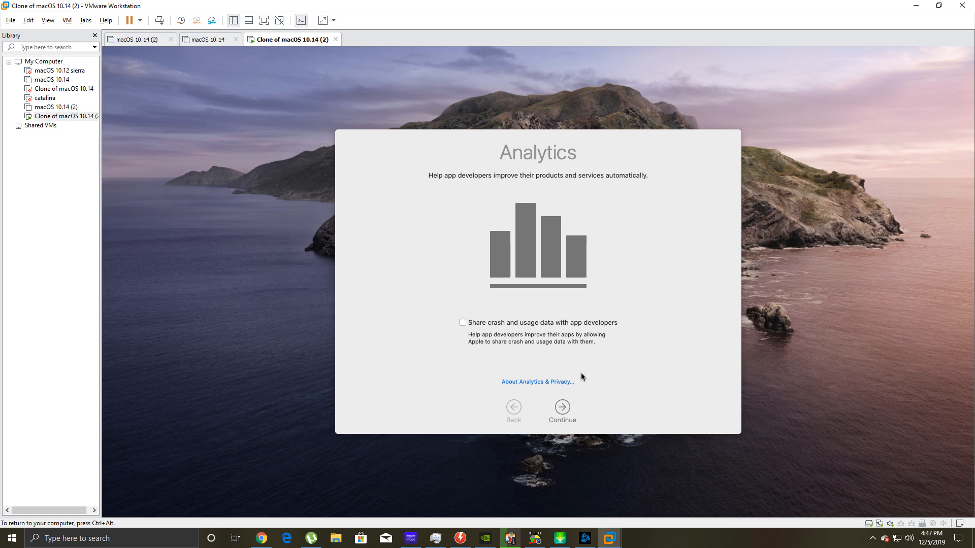
left_click(560, 406)
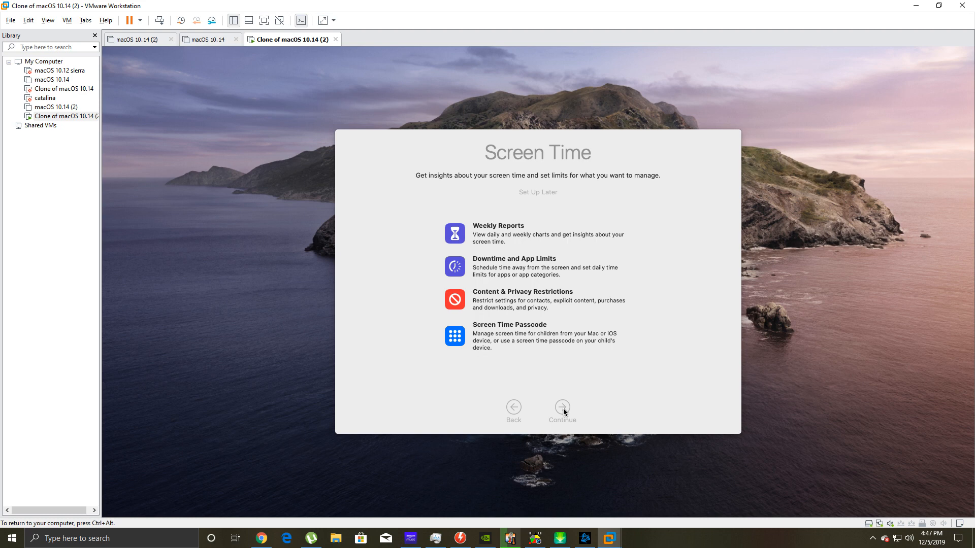
mouse_move(808, 375)
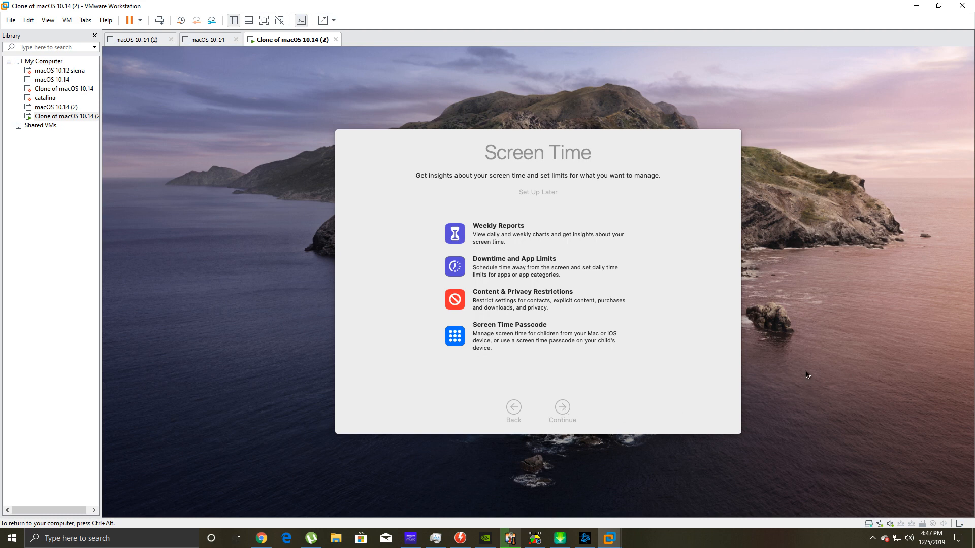
left_click(560, 407)
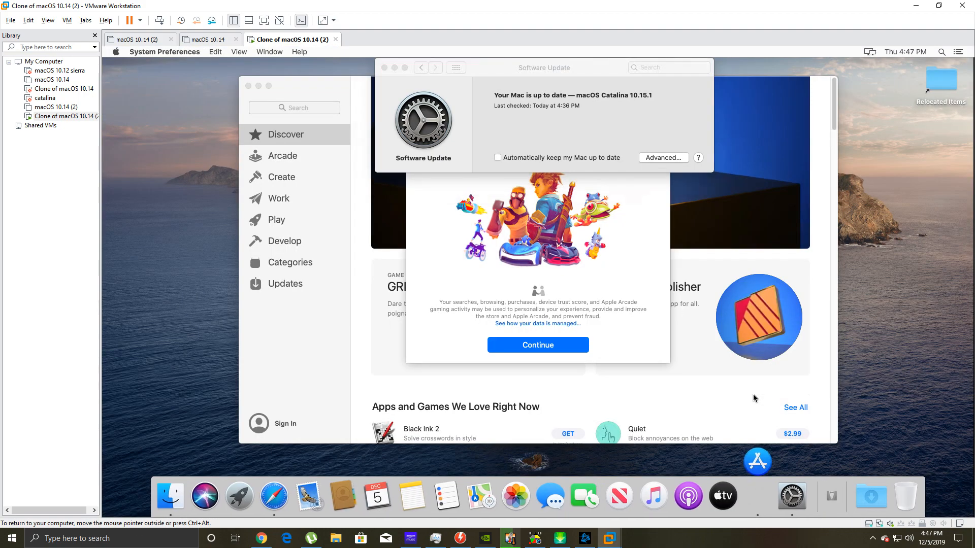
mouse_move(775, 267)
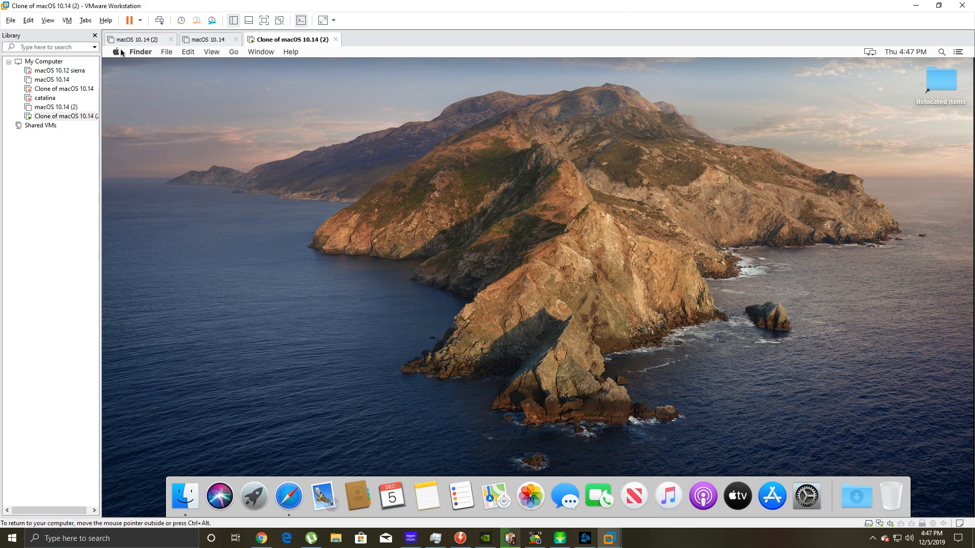
left_click(116, 52)
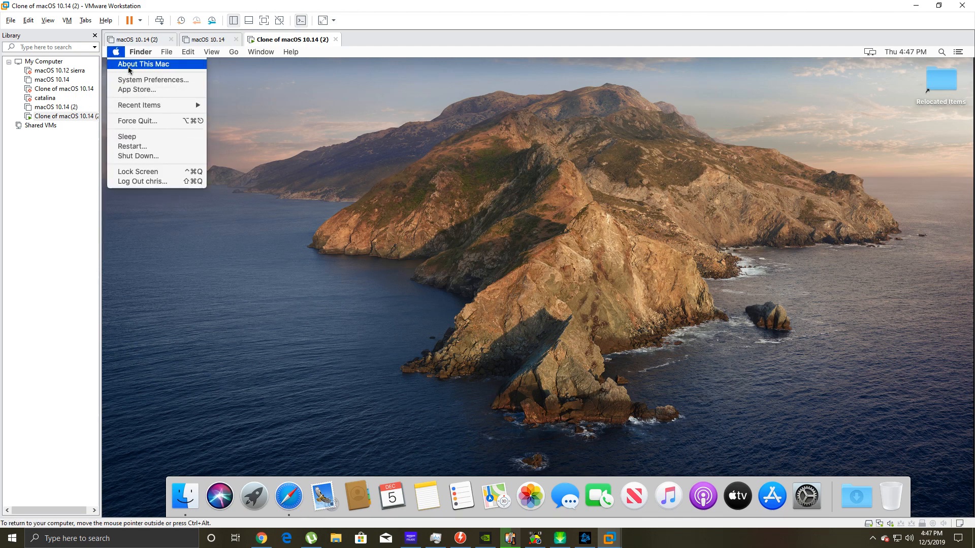
left_click(143, 64)
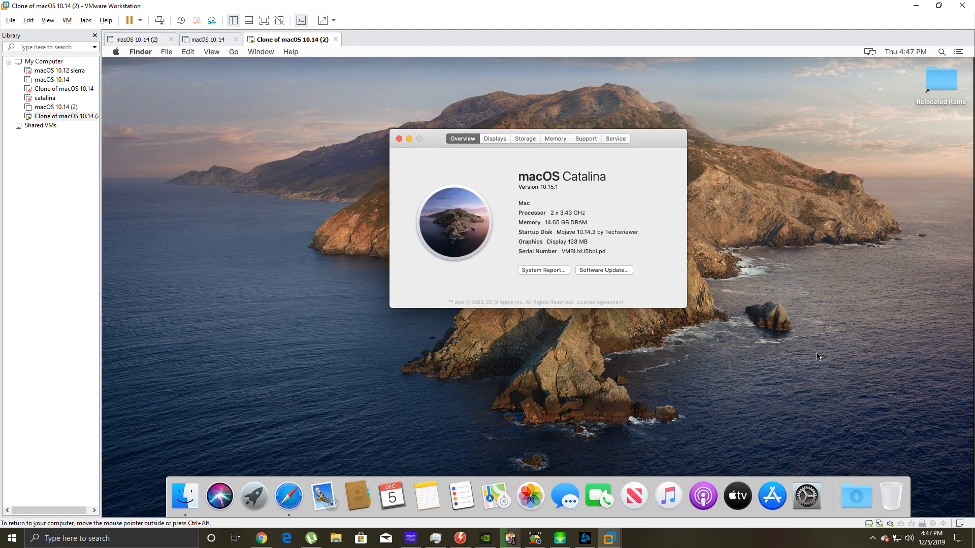
mouse_move(647, 429)
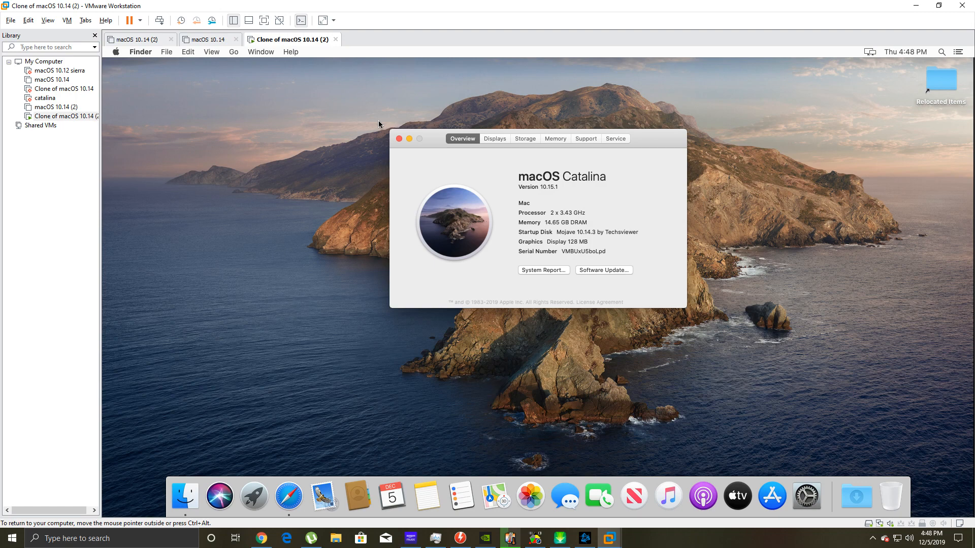
mouse_move(650, 160)
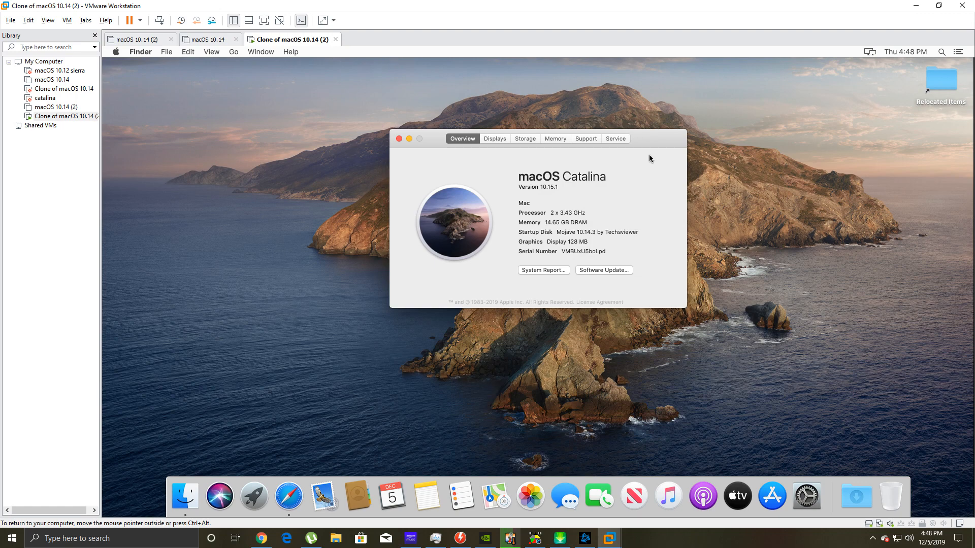
mouse_move(642, 144)
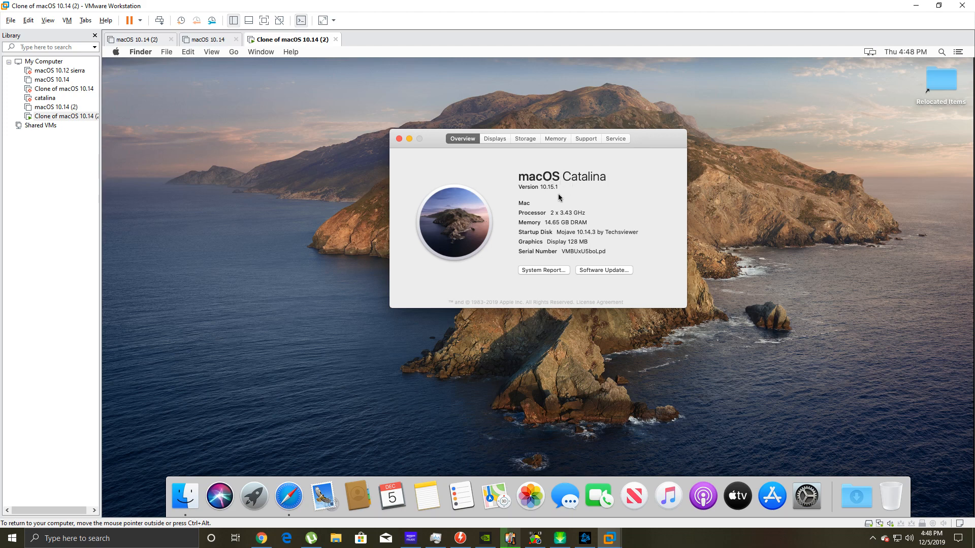
mouse_move(553, 241)
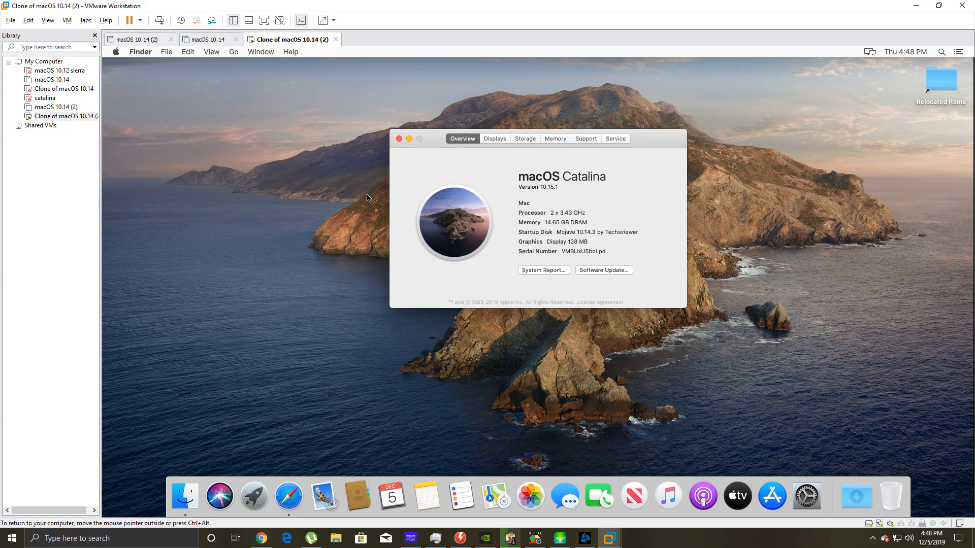
left_click(399, 139)
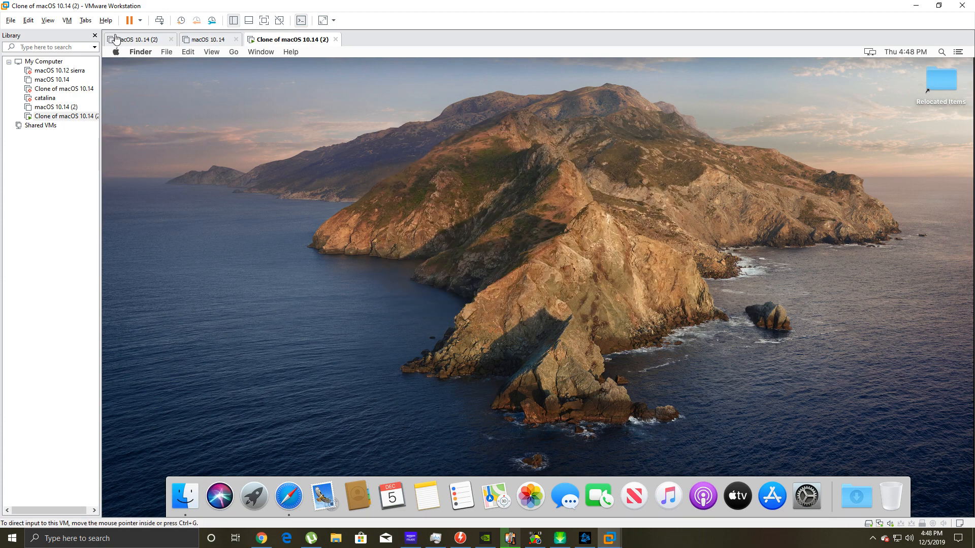
Restart the Catalina guest from the Apple menu and confirm it
left_click(115, 52)
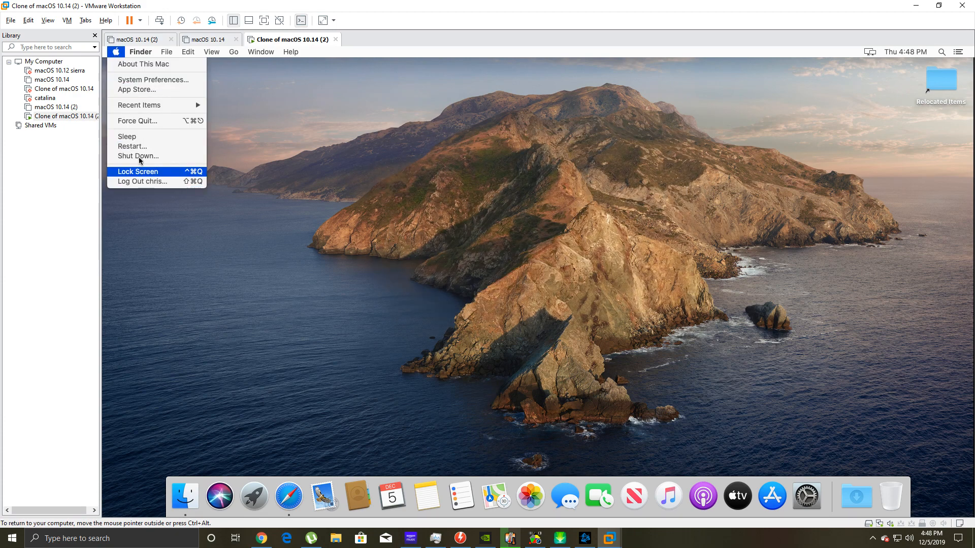
left_click(132, 146)
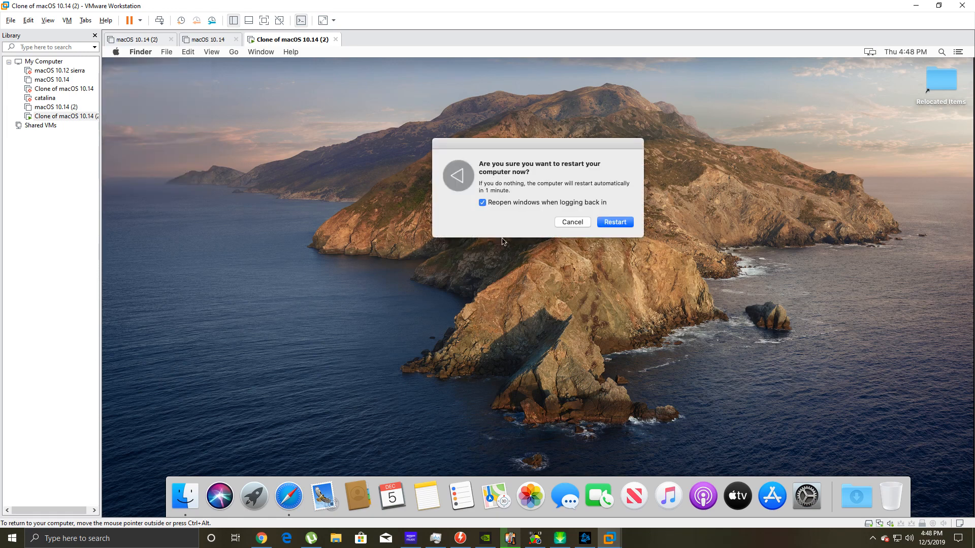
left_click(614, 222)
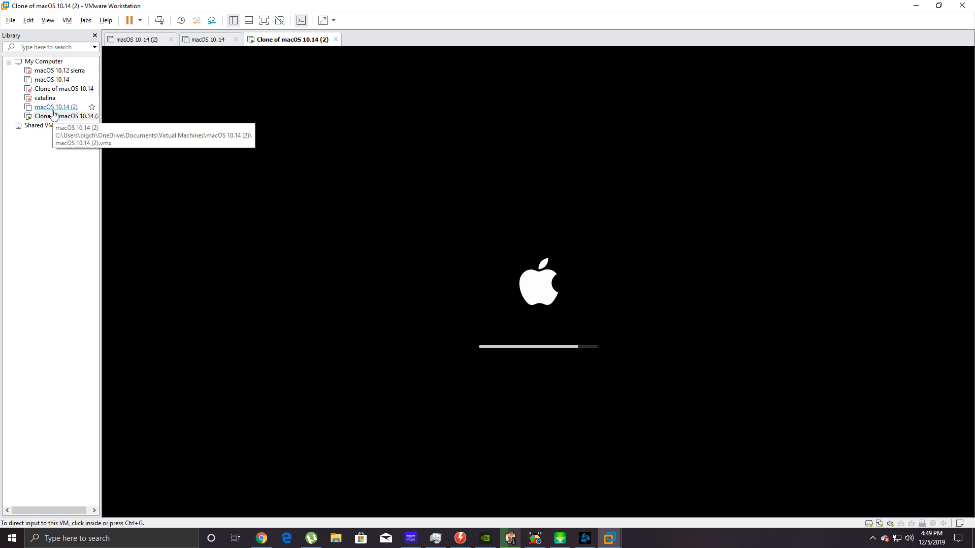
Bring up the context menu for the macOS 10.14 (2) machine in the Library
right_click(55, 106)
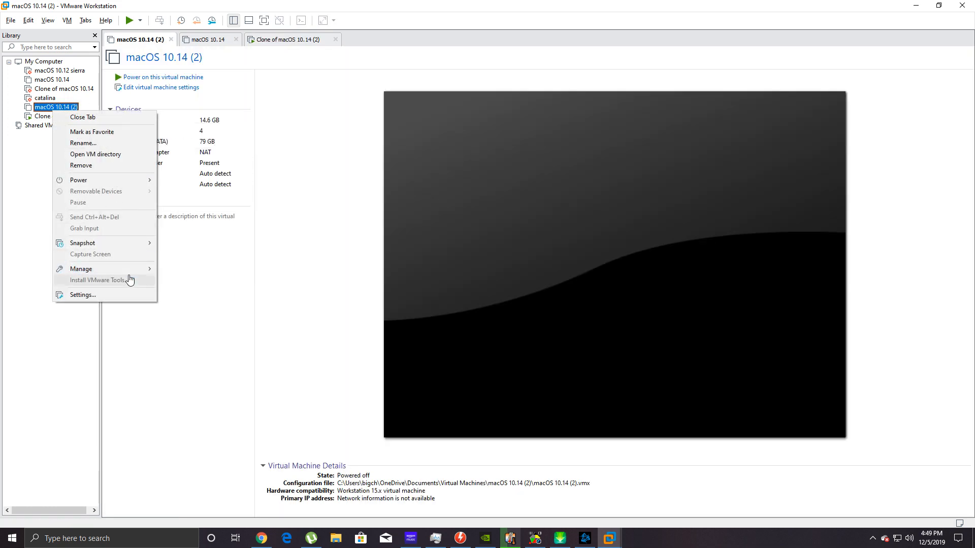
mouse_move(81, 268)
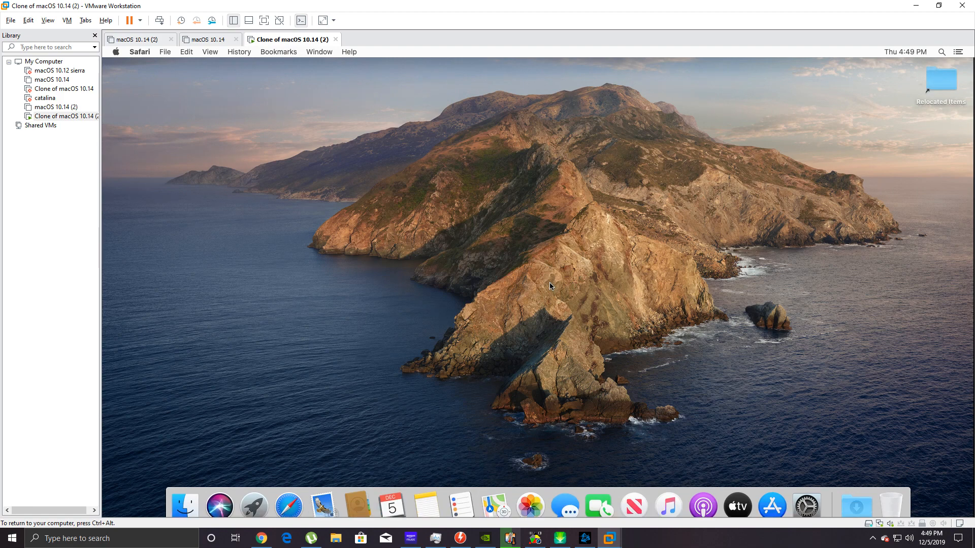
mouse_move(287, 496)
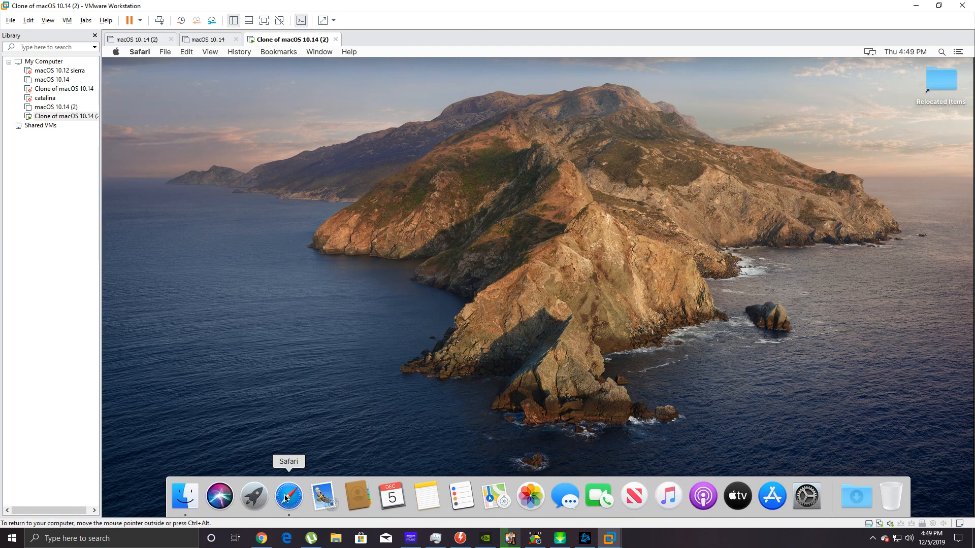
left_click(288, 496)
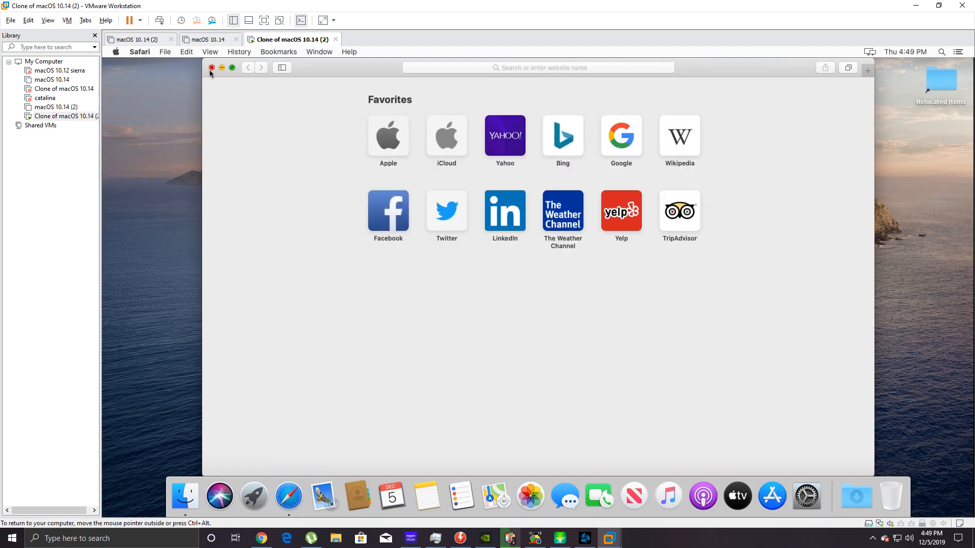
left_click(772, 495)
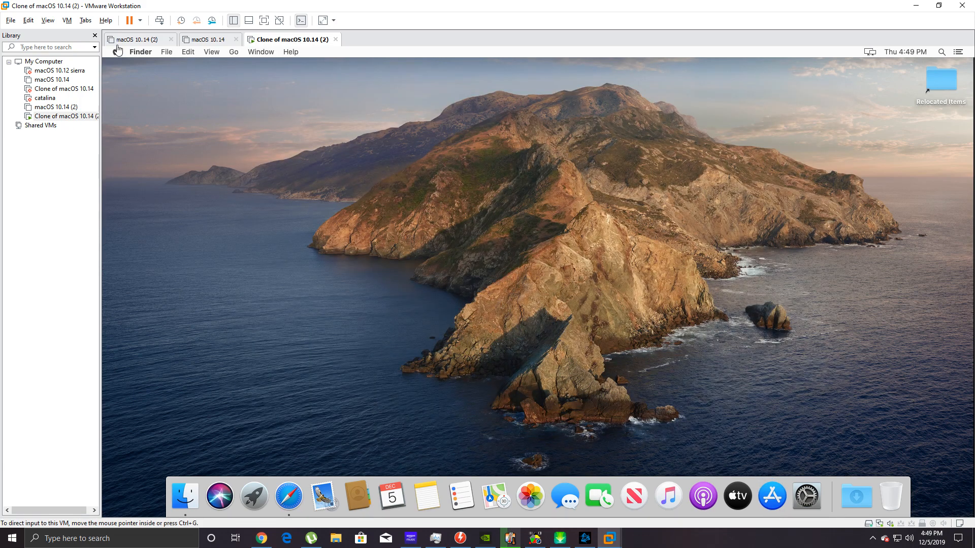
left_click(116, 52)
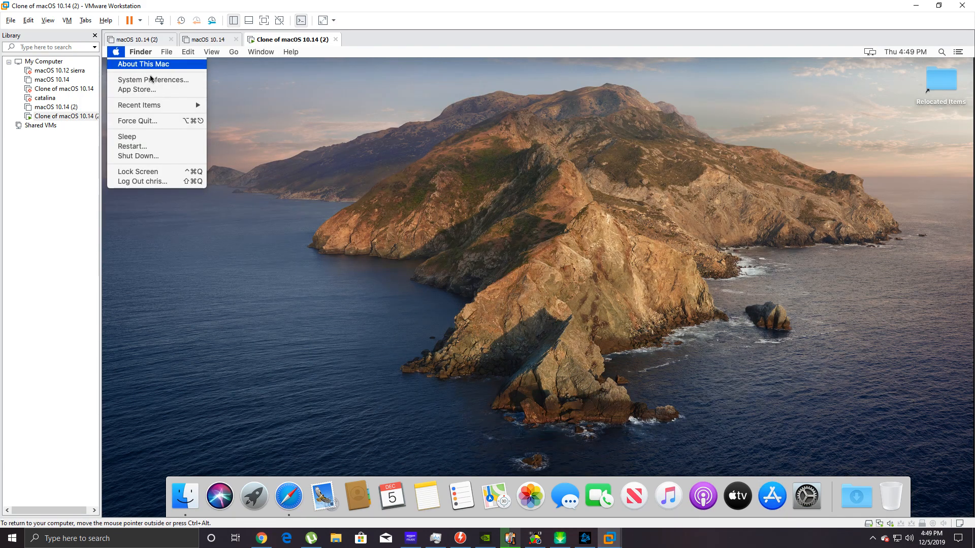
left_click(143, 63)
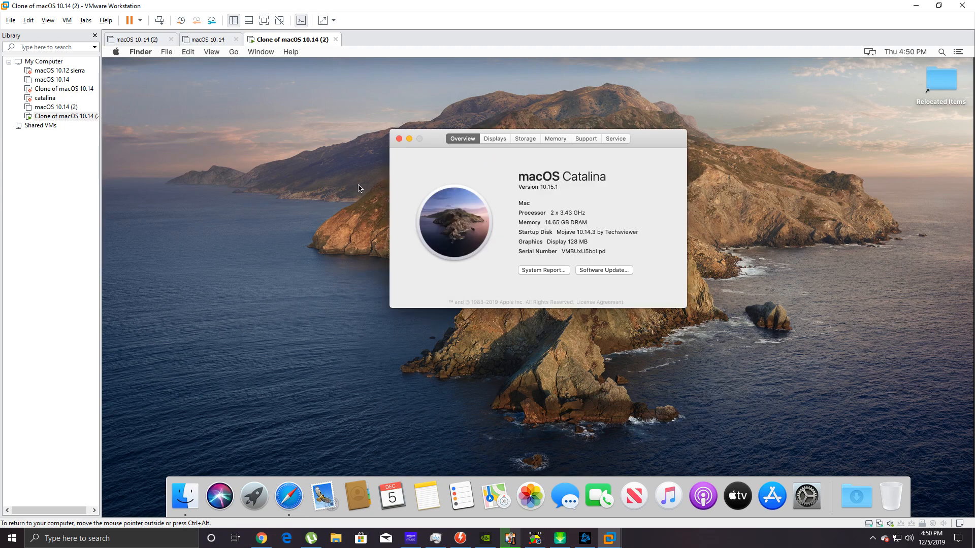
left_click(399, 138)
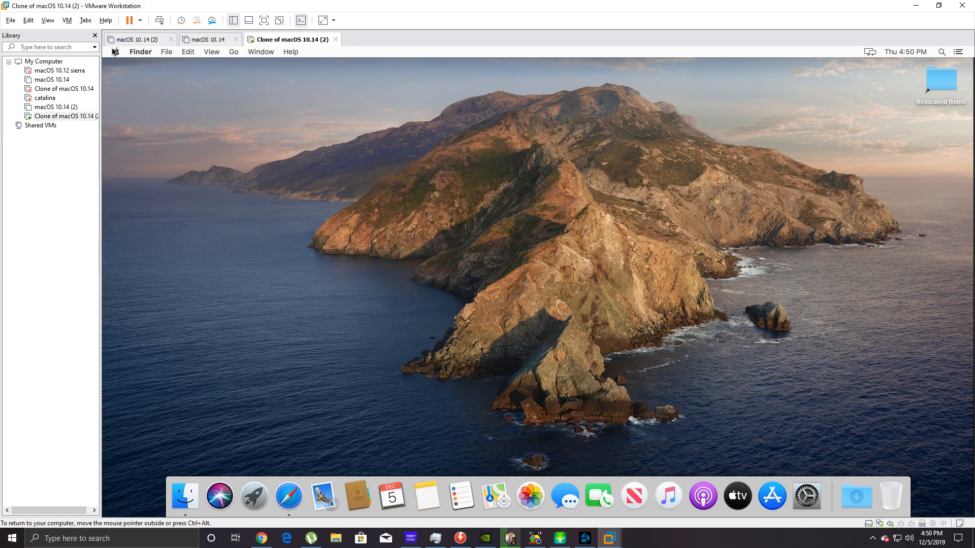
mouse_move(846, 68)
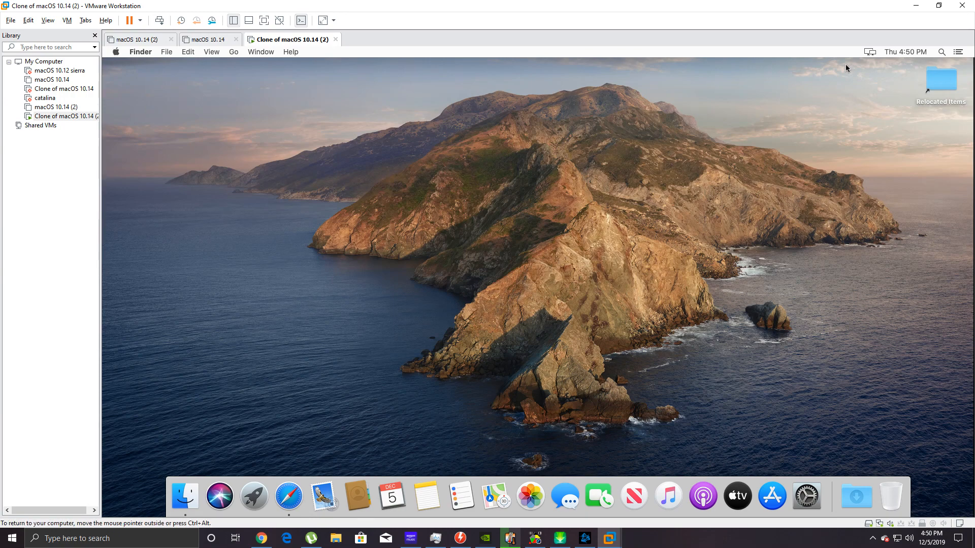
left_click(905, 52)
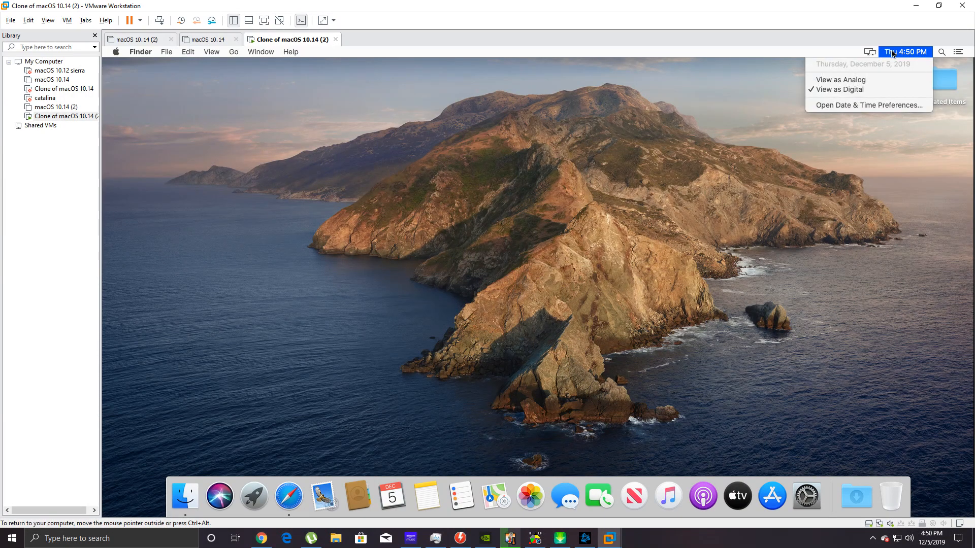
left_click(866, 105)
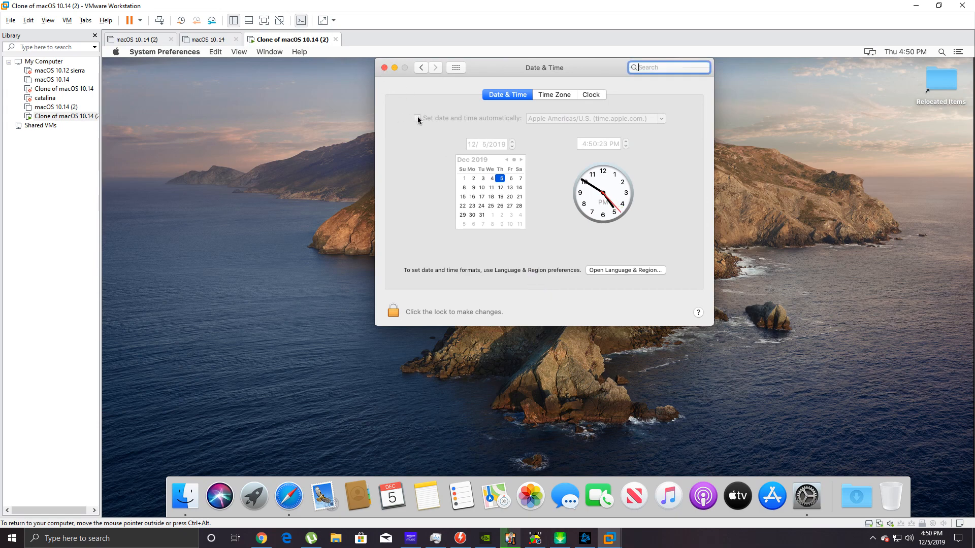
left_click(384, 67)
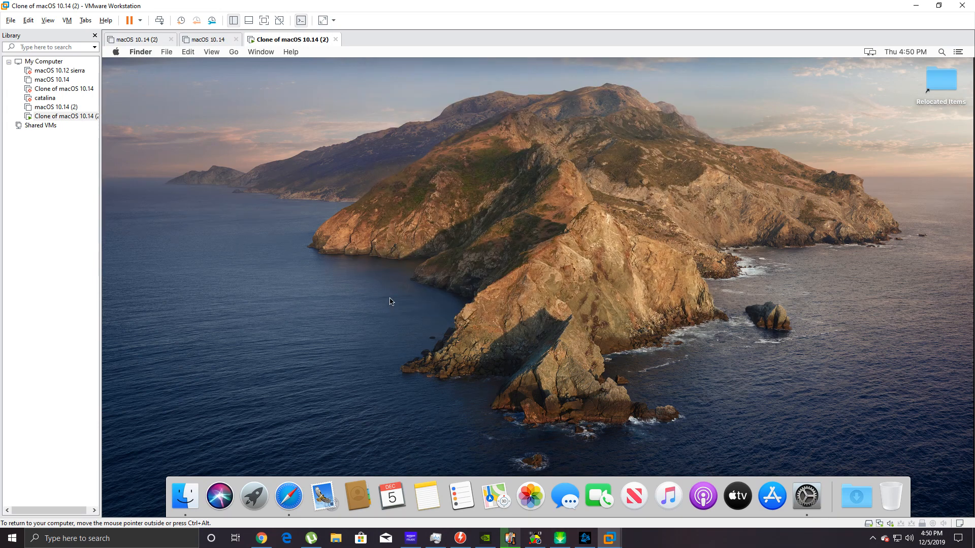